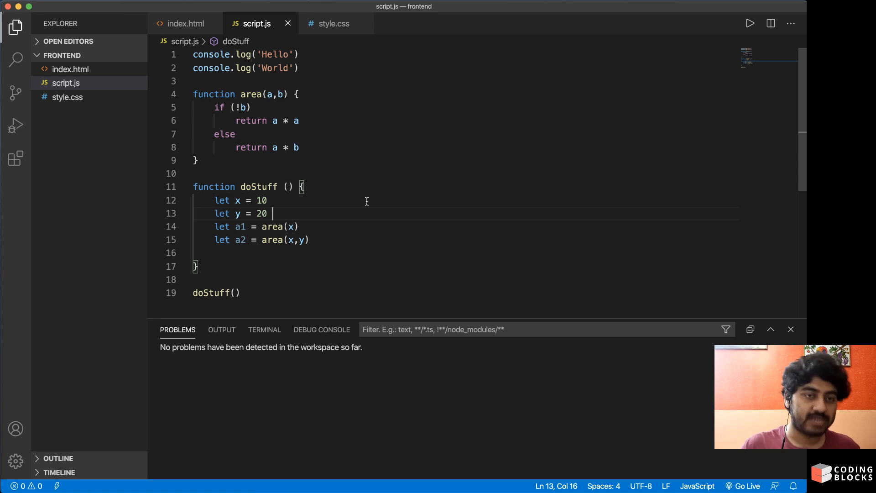
pyautogui.moveTo(435, 166)
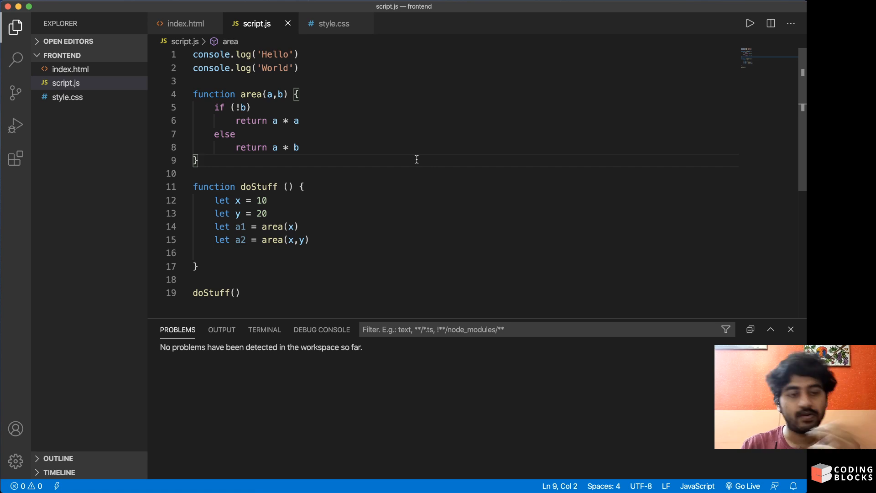
pyautogui.moveTo(212, 149)
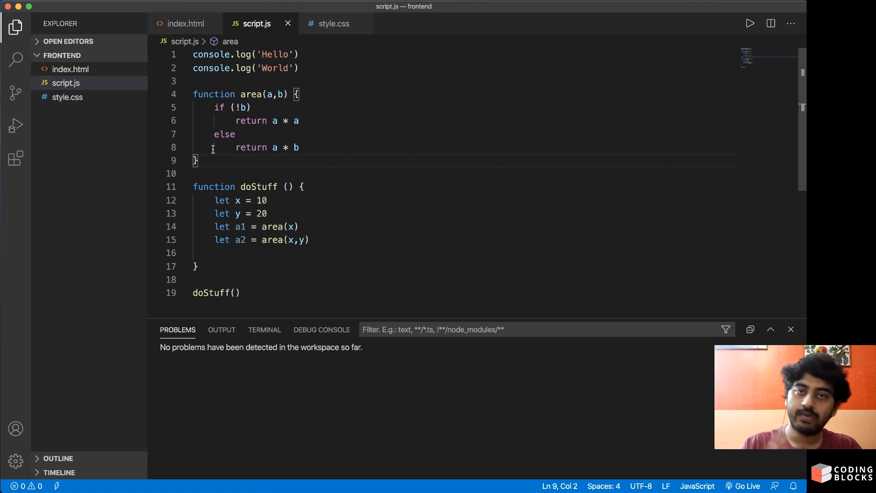
pyautogui.moveTo(463, 148)
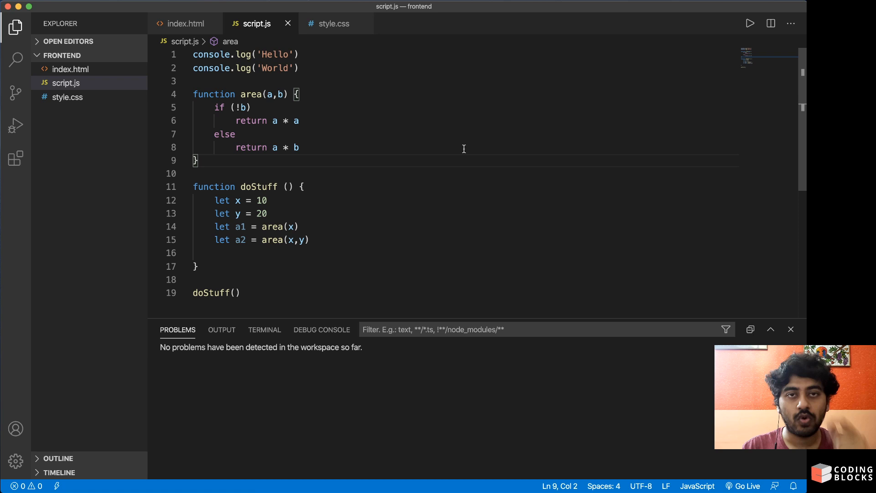
pyautogui.moveTo(360, 178)
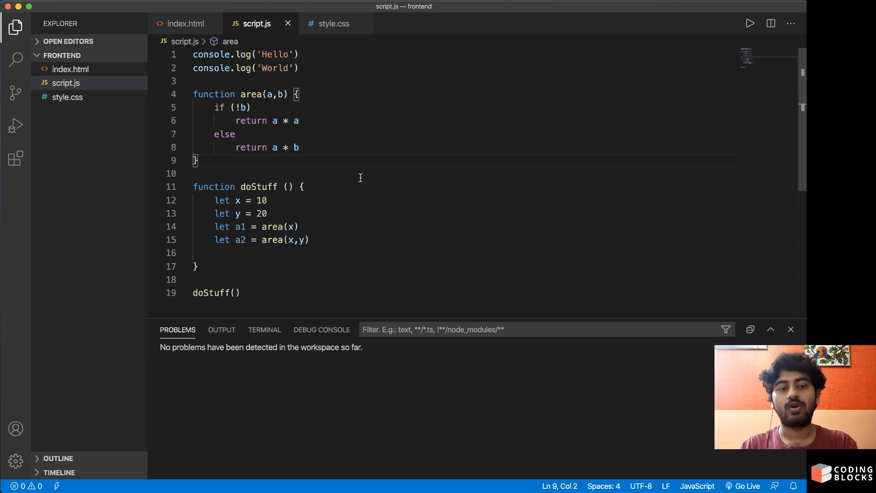
# Break at lines 6, 8 and 13, then debug script.js with Node.js (preview)
pyautogui.click(154, 121)
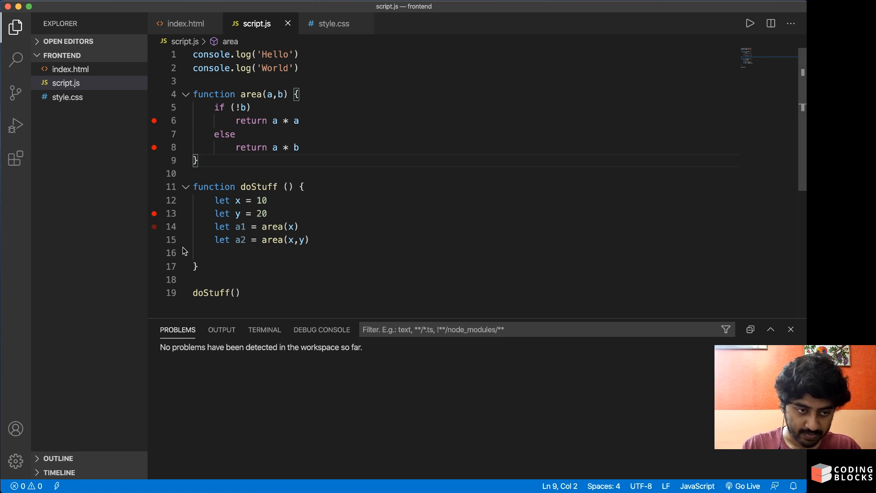
pyautogui.click(154, 226)
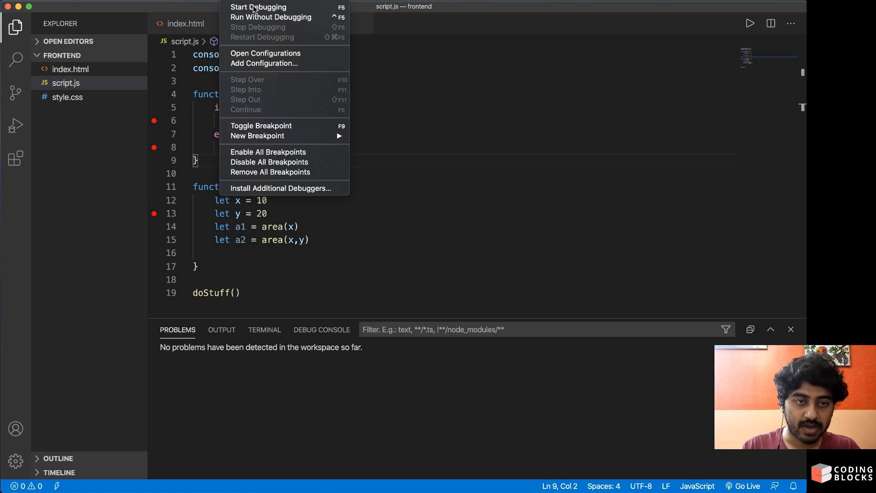
pyautogui.click(258, 7)
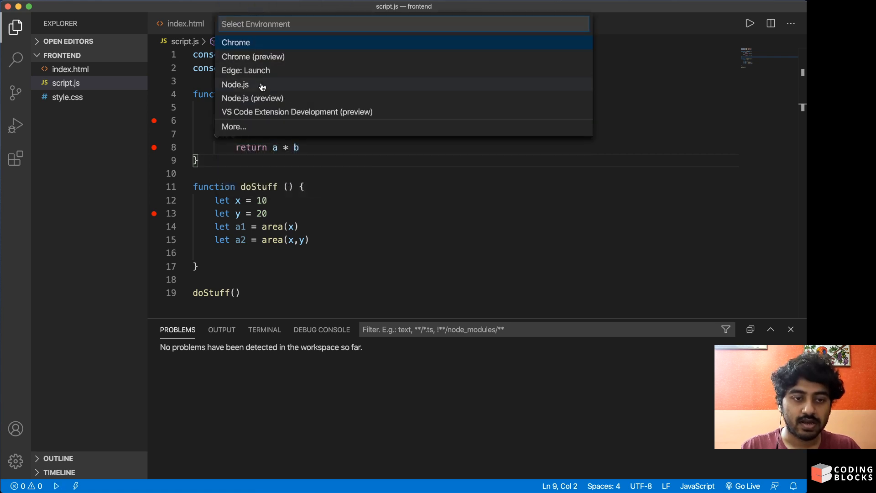
pyautogui.moveTo(257, 102)
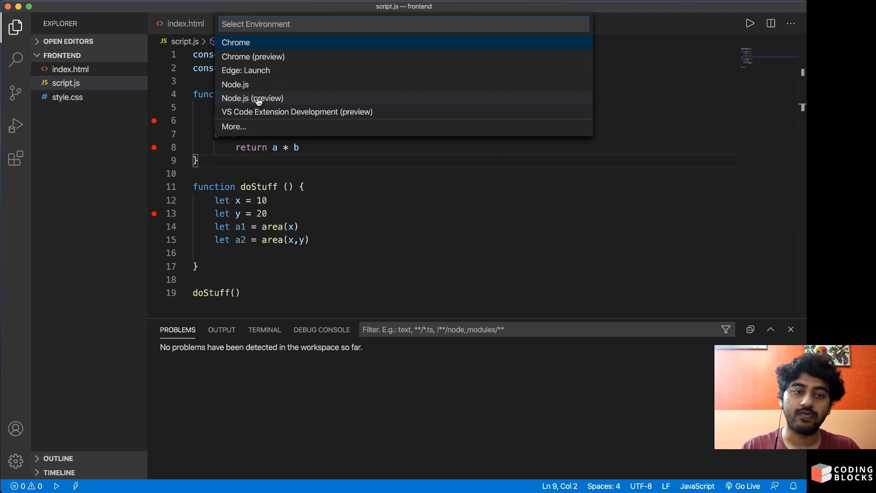
pyautogui.click(235, 84)
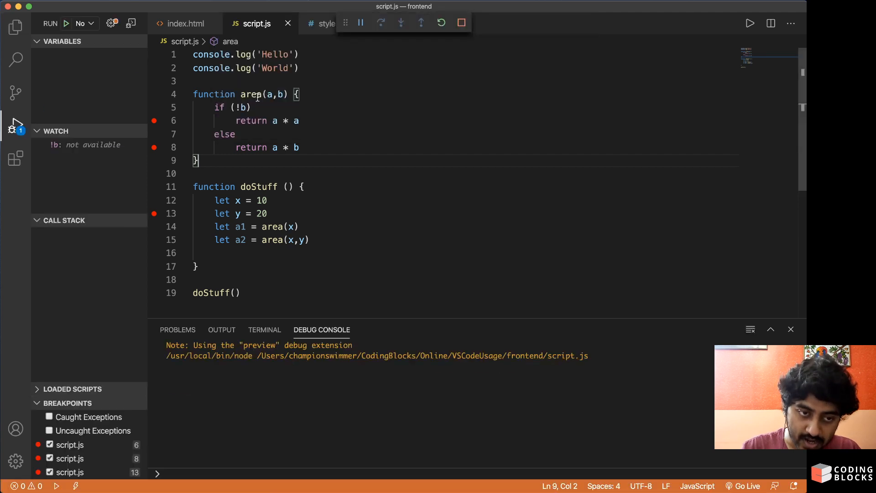
# Step over line 13 and step into area(), pausing at line 6 with a = 10
pyautogui.click(381, 22)
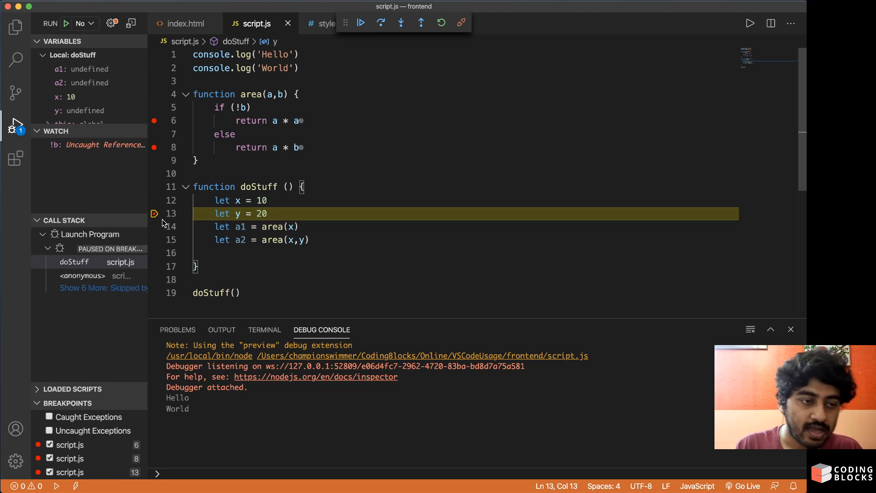
pyautogui.click(381, 23)
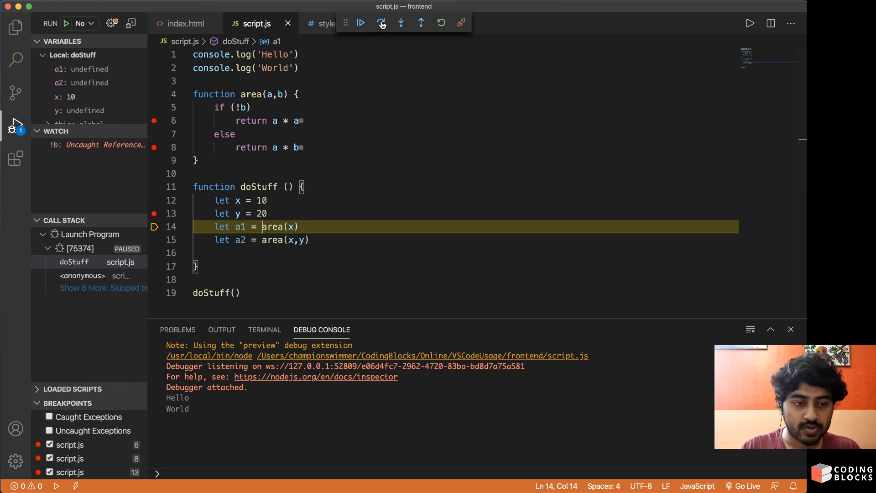
pyautogui.click(381, 23)
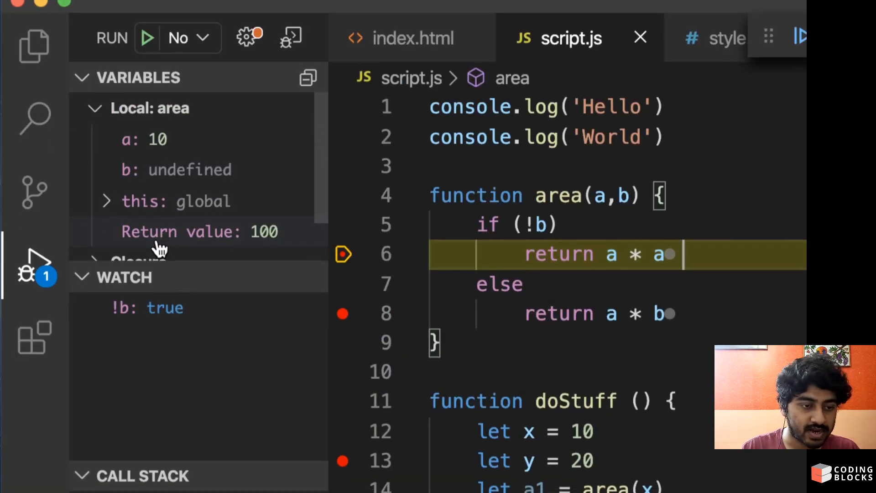
pyautogui.scroll(-3)
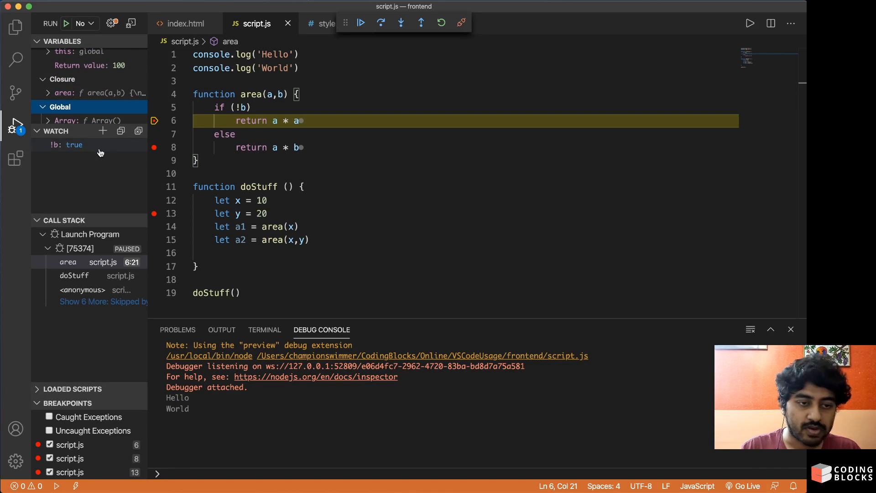
# Swap the !b watch for a * a and a * b, then continue to line 8
pyautogui.click(65, 144)
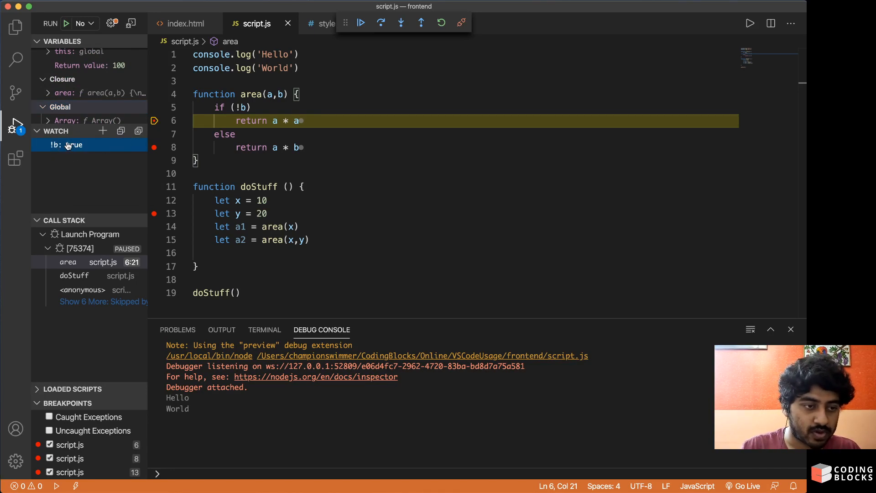
pyautogui.click(68, 144)
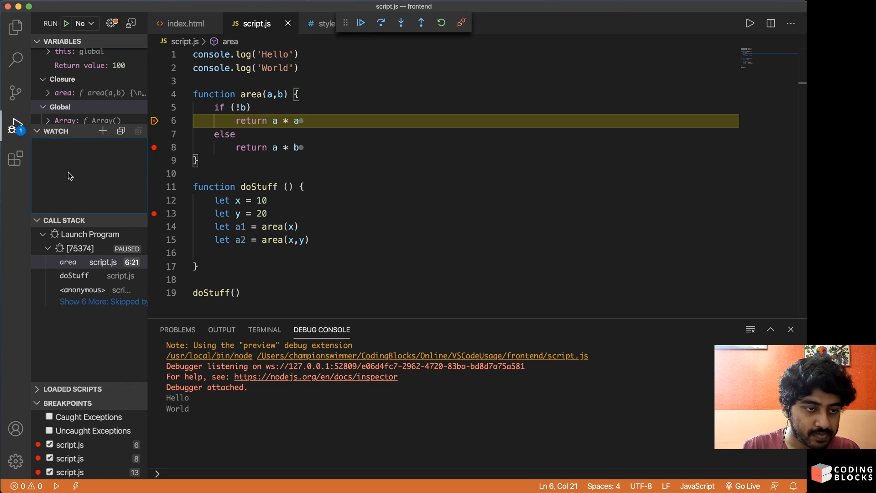
pyautogui.moveTo(115, 134)
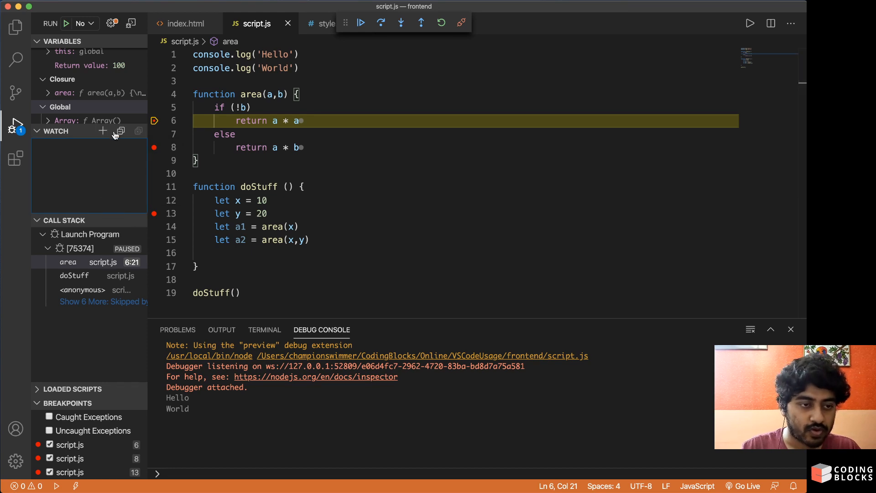
pyautogui.click(103, 131)
pyautogui.write('a')
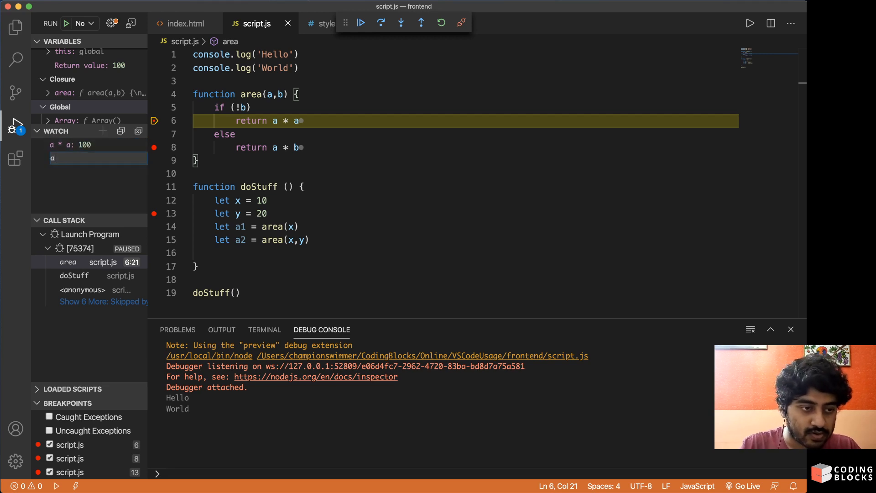
pyautogui.write('*')
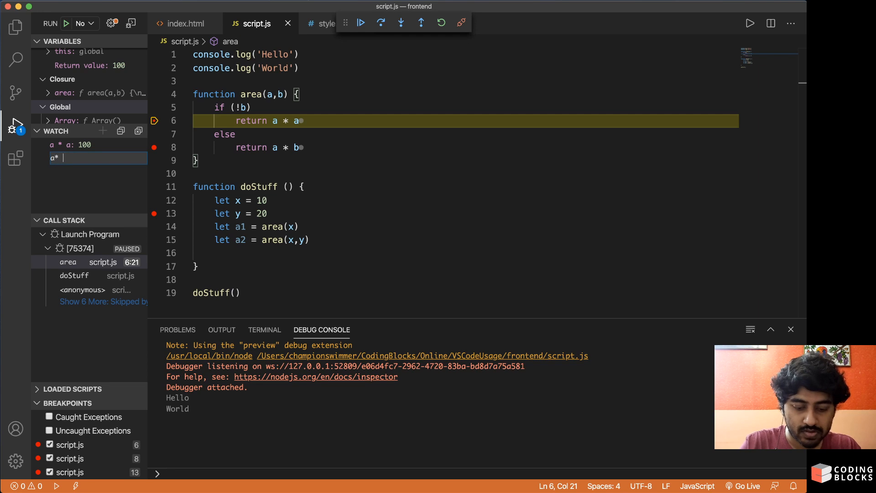
pyautogui.write('b')
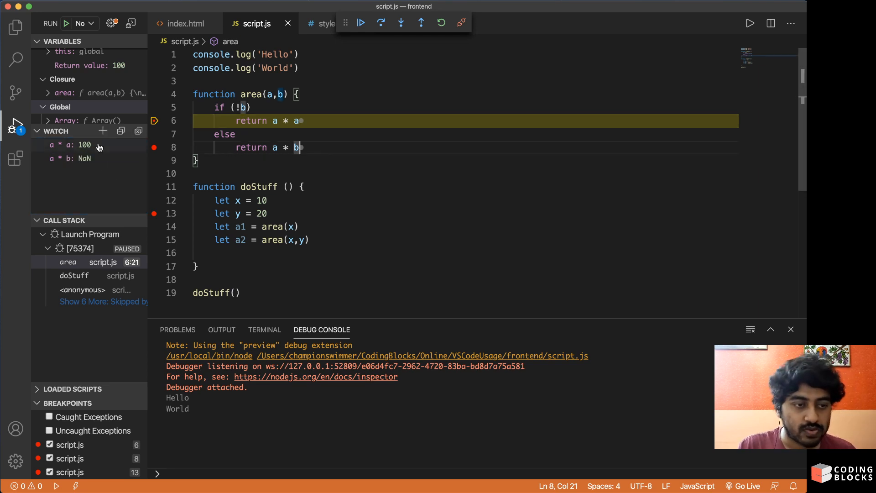
pyautogui.click(361, 23)
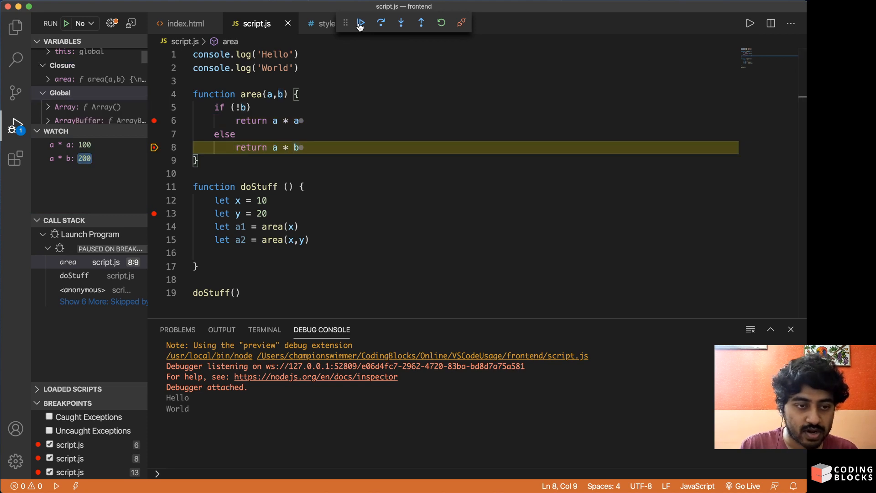
# Continue until the script exits with code 0, then start a new debug session
pyautogui.click(360, 23)
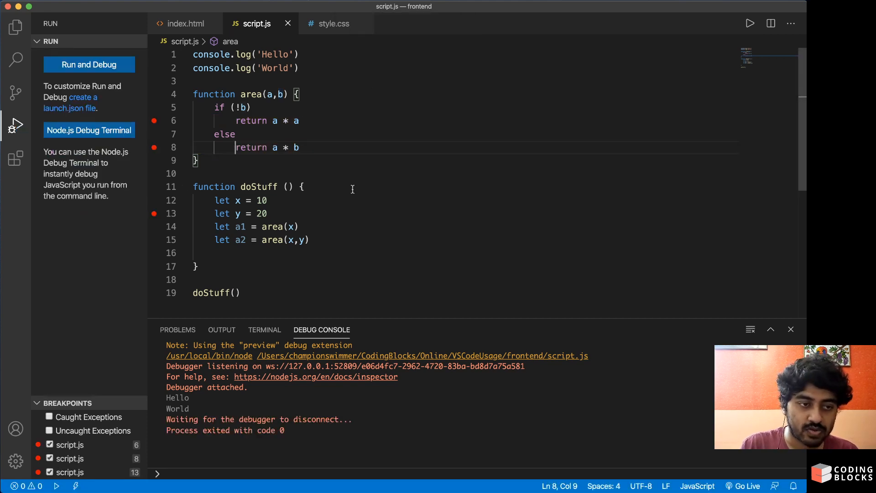
pyautogui.click(335, 279)
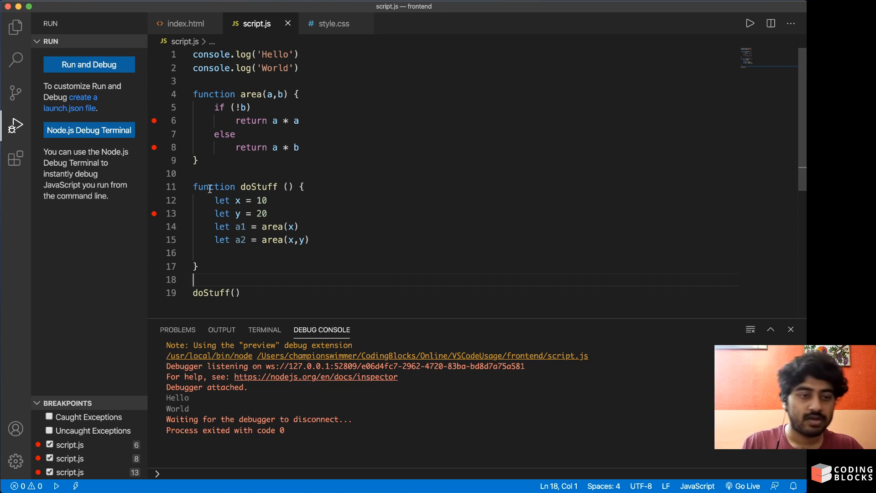
pyautogui.moveTo(327, 149)
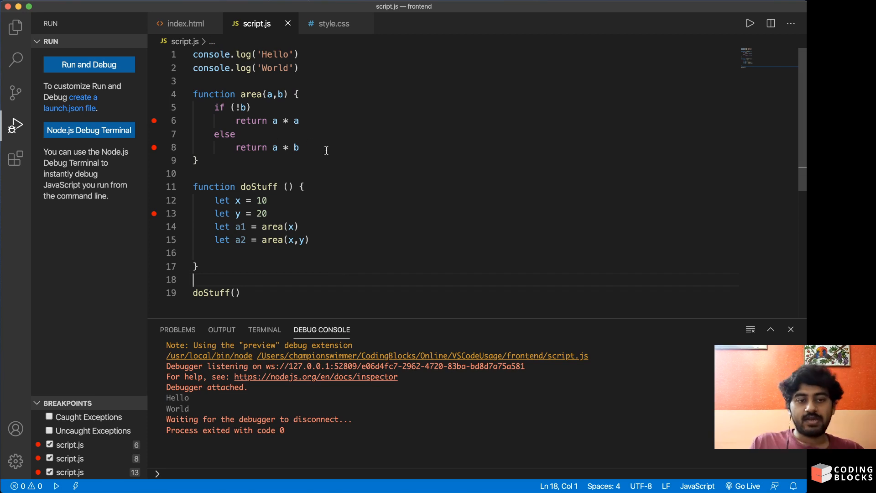
pyautogui.moveTo(361, 184)
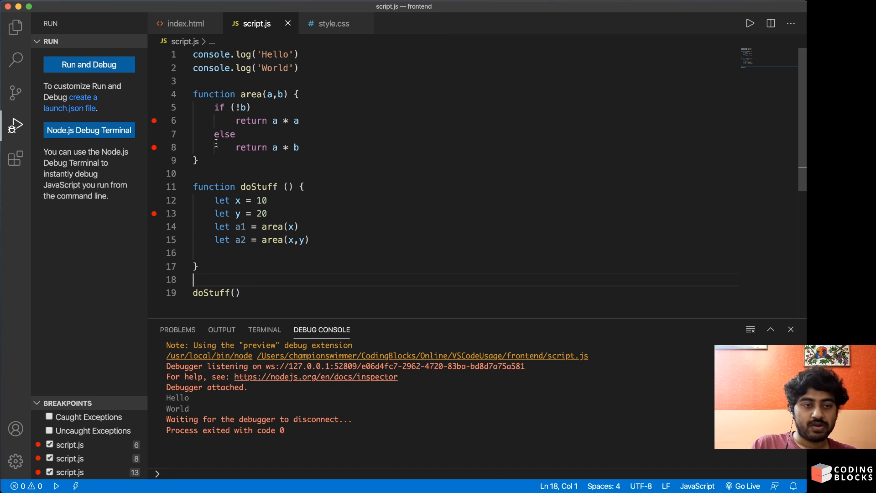
pyautogui.moveTo(153, 219)
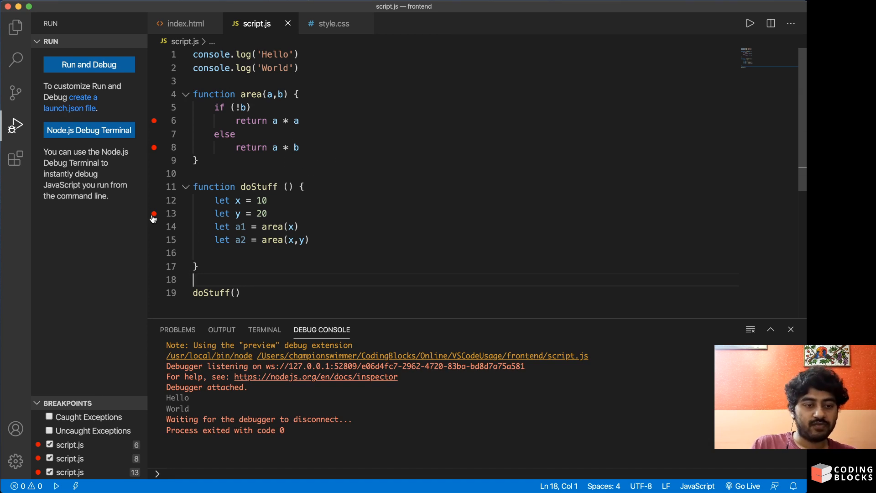
pyautogui.click(240, 4)
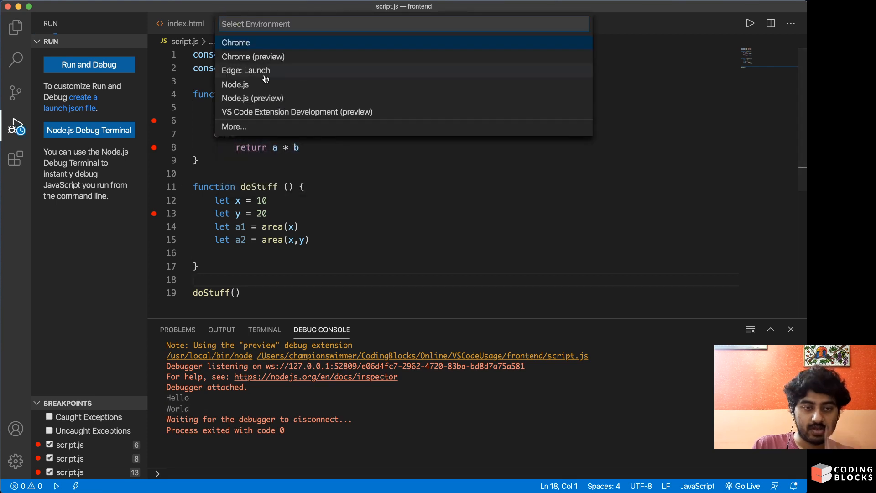
# Debug again with Node.js, set x to 11, and continue into area (a * a = 121)
pyautogui.click(236, 84)
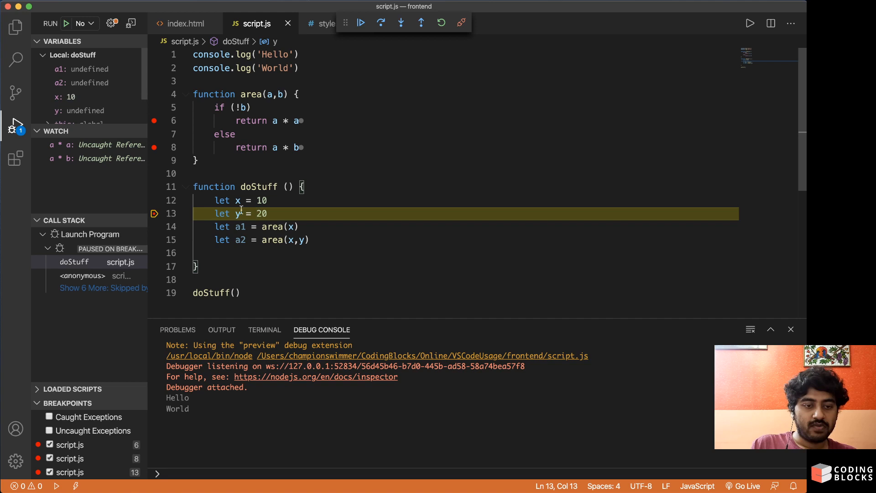
pyautogui.scroll(-3)
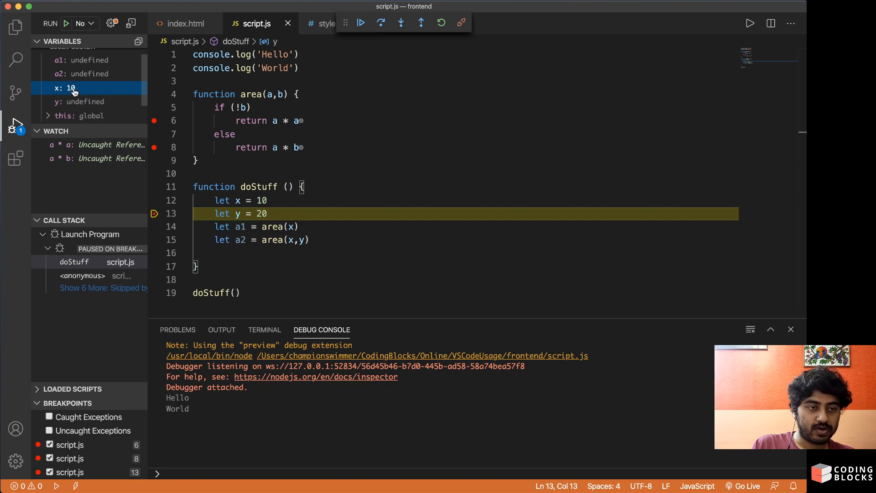
pyautogui.doubleClick(69, 87)
pyautogui.write('11')
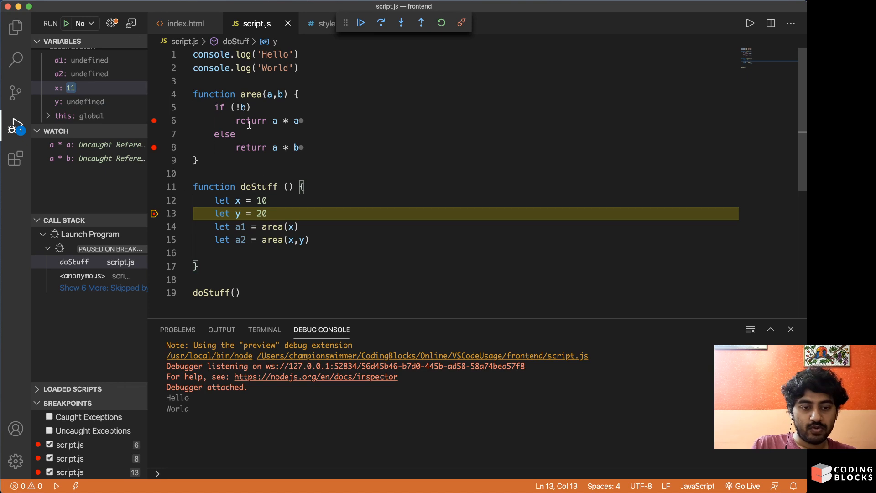
pyautogui.click(400, 23)
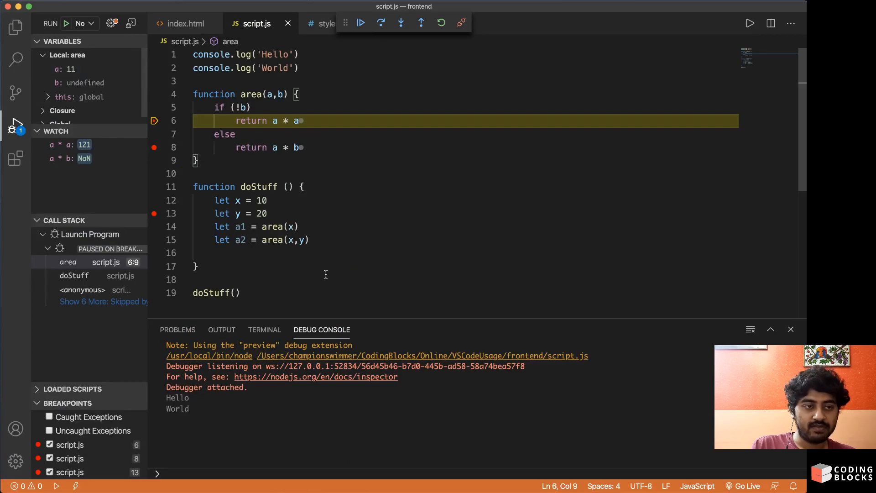
pyautogui.doubleClick(262, 200)
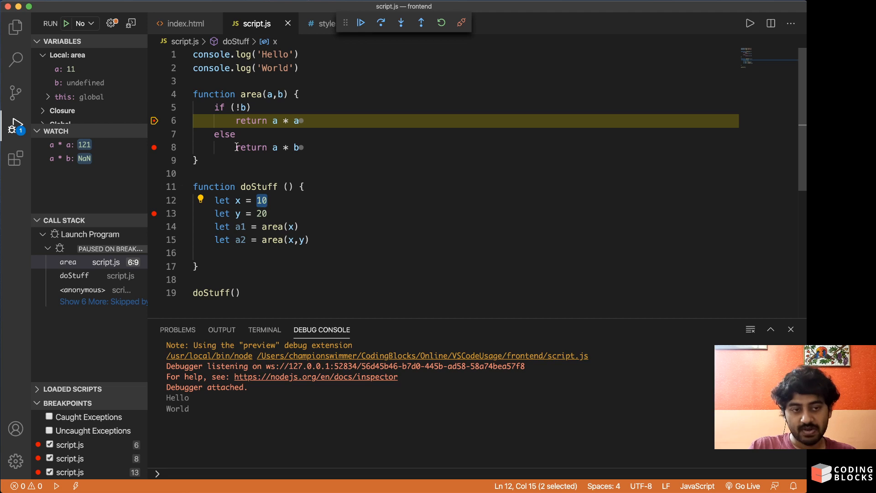
pyautogui.moveTo(318, 164)
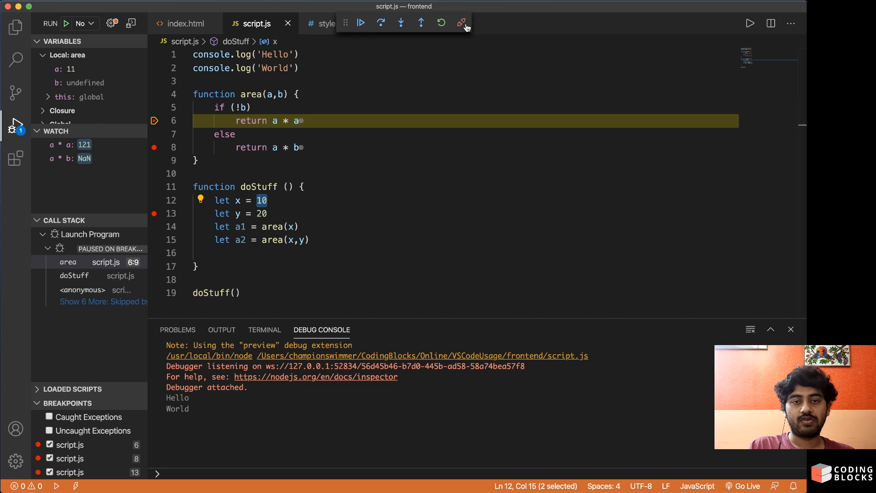
# Stop the Node debug session and switch to the index.html tab
pyautogui.click(463, 23)
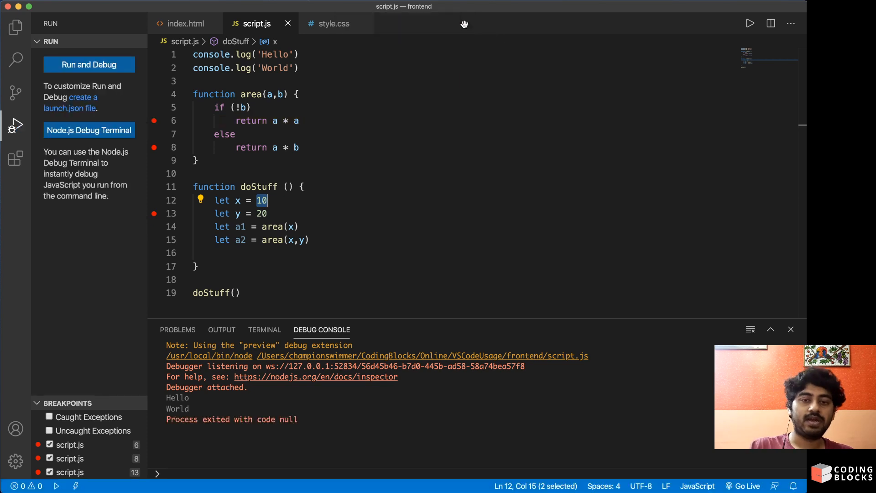
pyautogui.moveTo(304, 151)
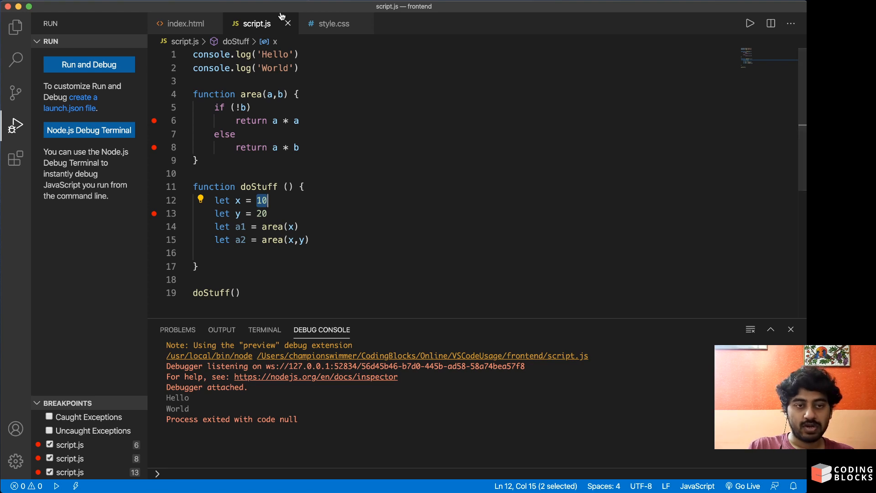
pyautogui.click(272, 147)
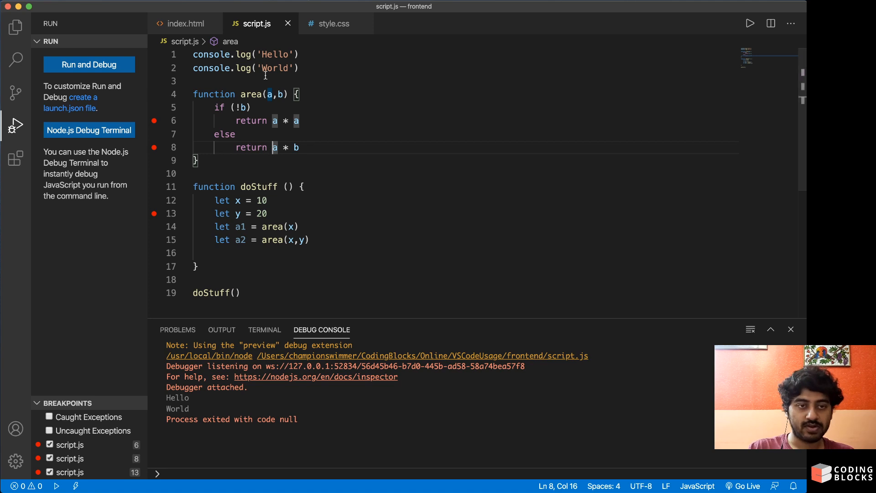
pyautogui.moveTo(322, 169)
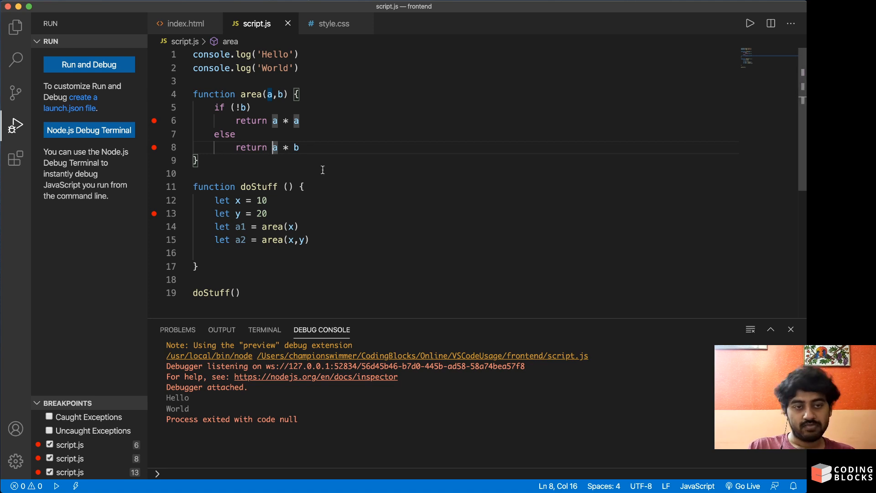
pyautogui.click(188, 24)
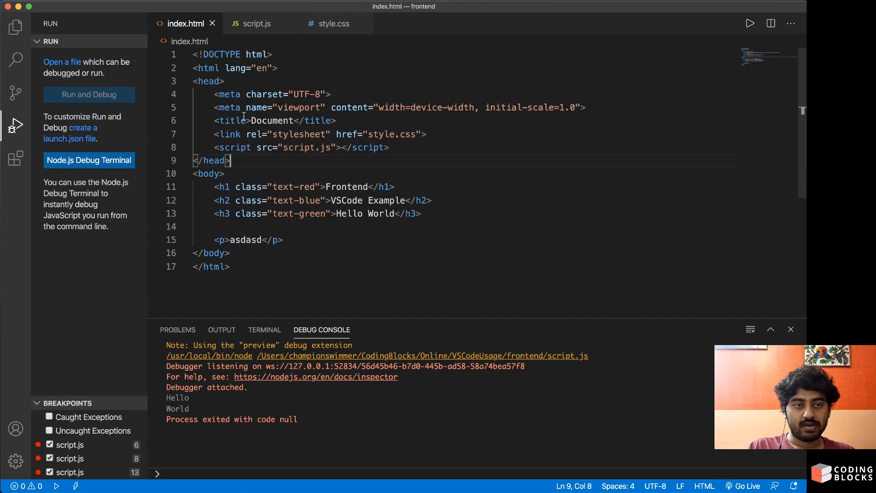
# Add a Chrome launch configuration targeting localhost:8080 to a new launch.json
pyautogui.click(321, 186)
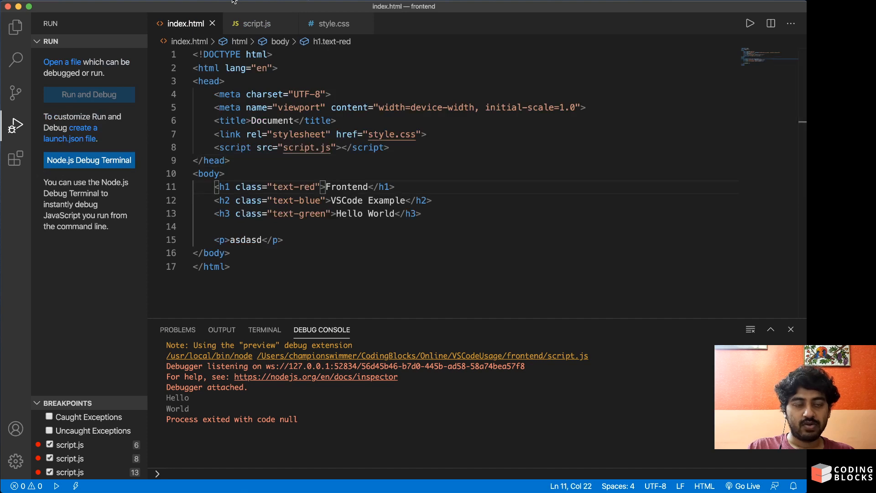
pyautogui.click(234, 6)
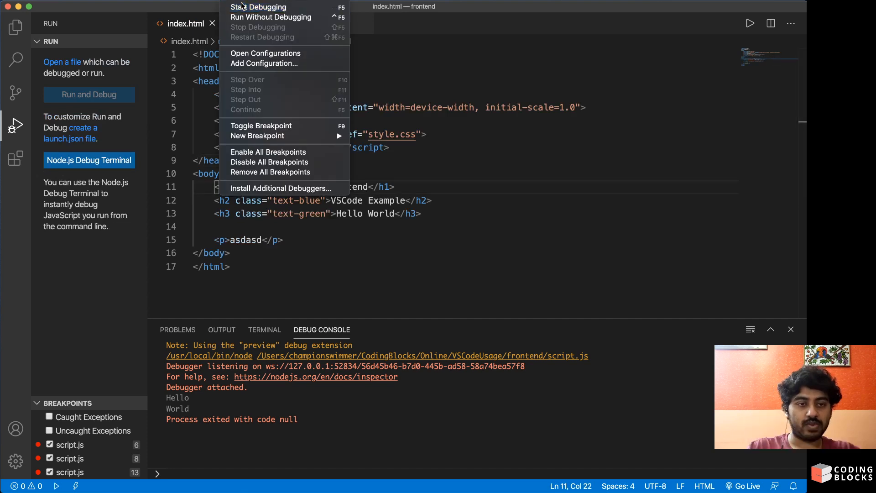
pyautogui.click(258, 6)
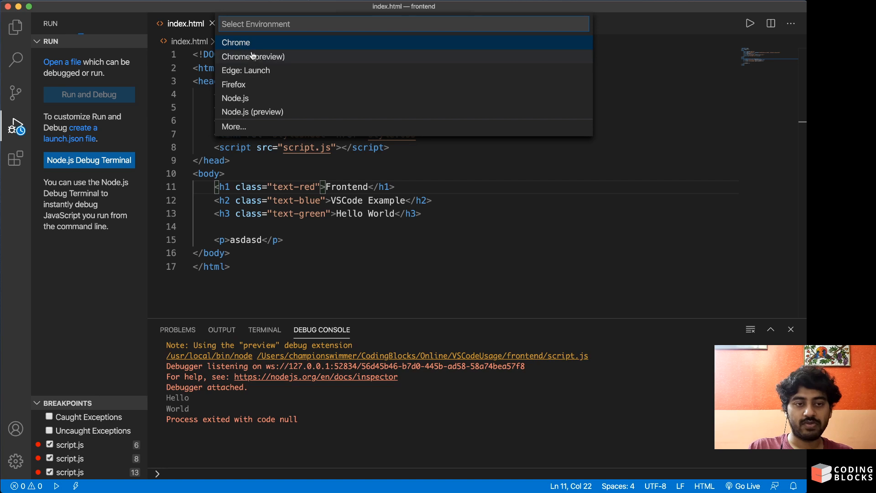
pyautogui.click(236, 42)
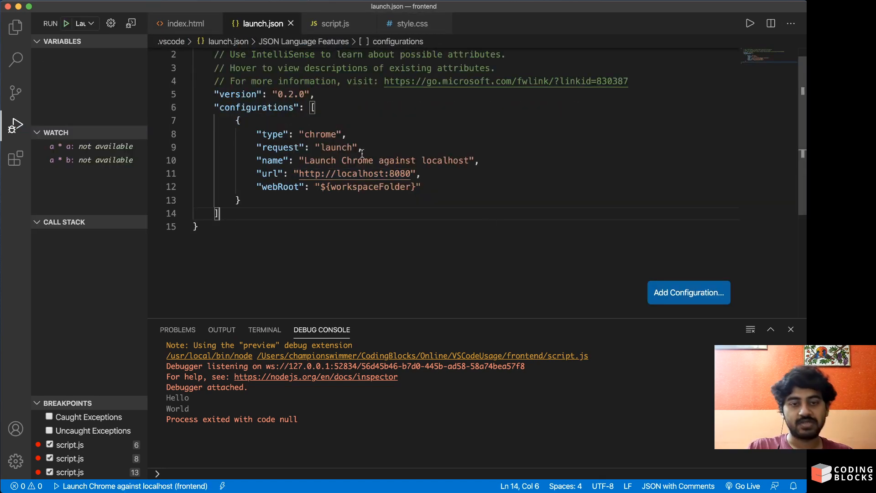
pyautogui.scroll(3)
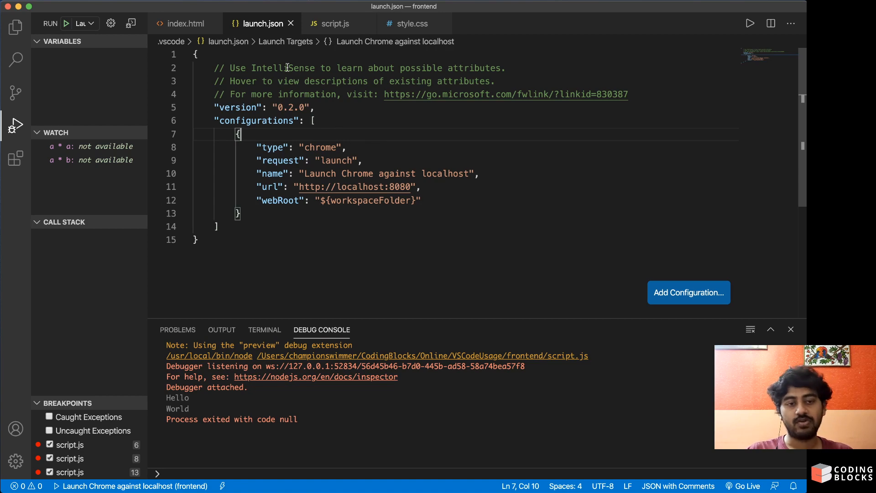
# Reveal launch.json inside .vscode in the Explorer, then reopen index.html
pyautogui.click(15, 27)
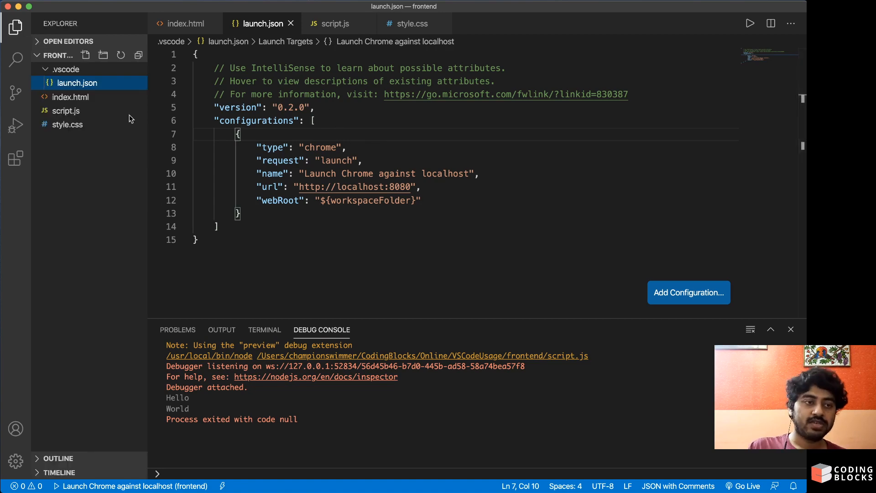
pyautogui.click(68, 69)
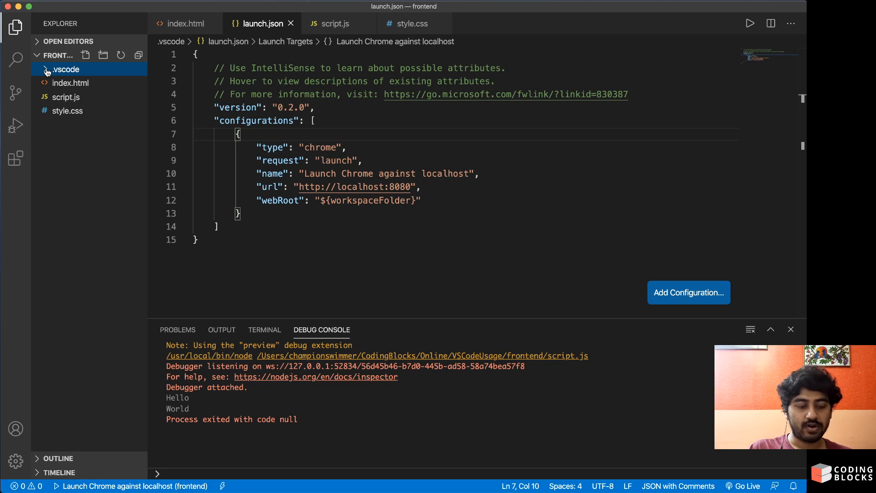
pyautogui.click(67, 69)
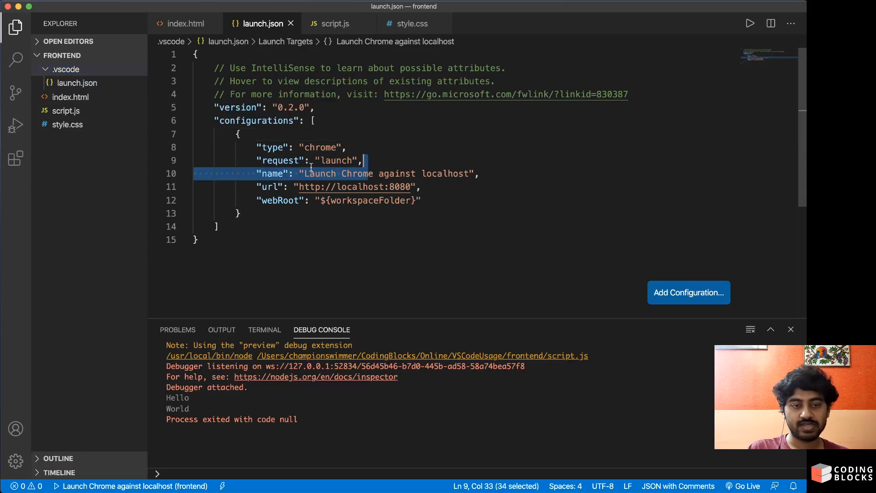
pyautogui.doubleClick(321, 147)
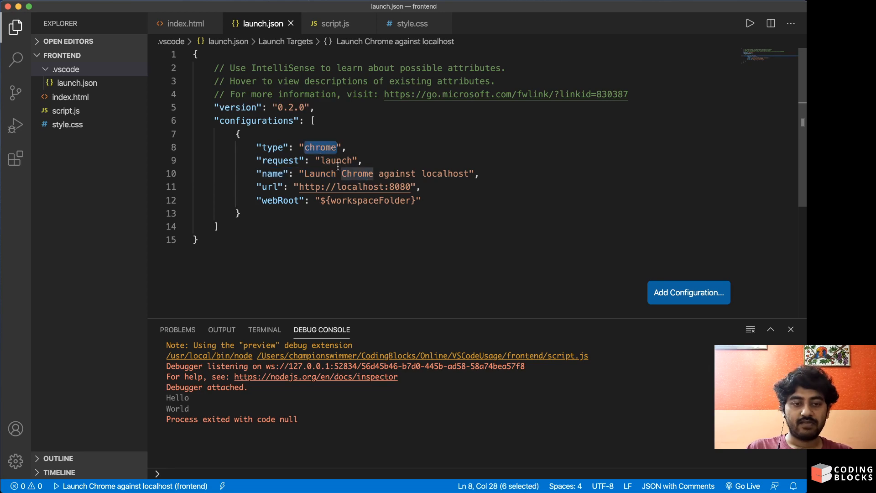
pyautogui.click(304, 174)
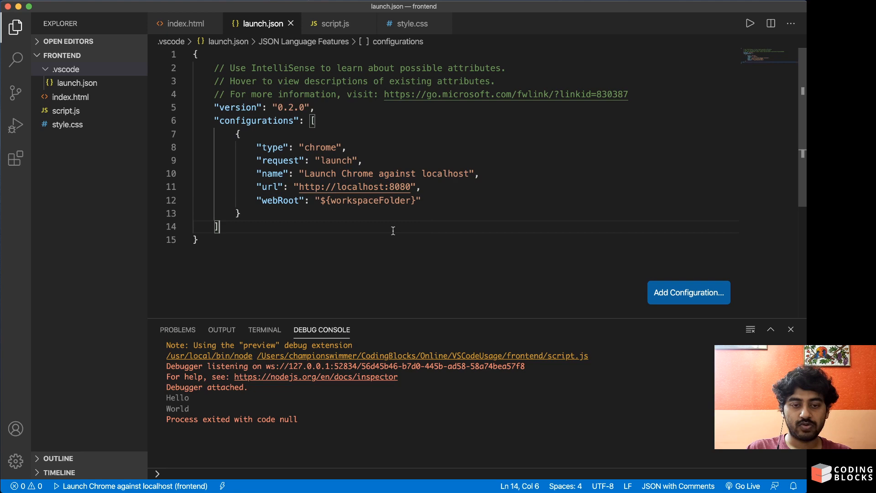
pyautogui.doubleClick(356, 186)
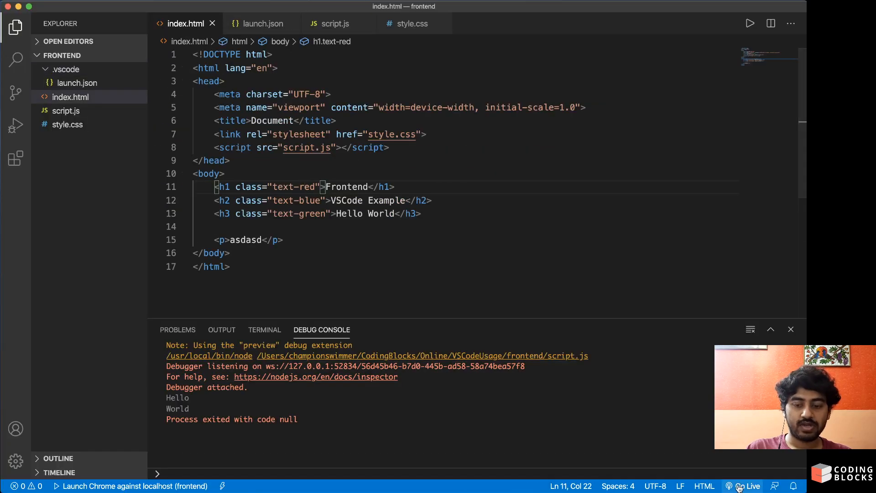
# Serve index.html with Live Server at 127.0.0.1:5500 and view it in the browser
pyautogui.press('cmd+shift+p')
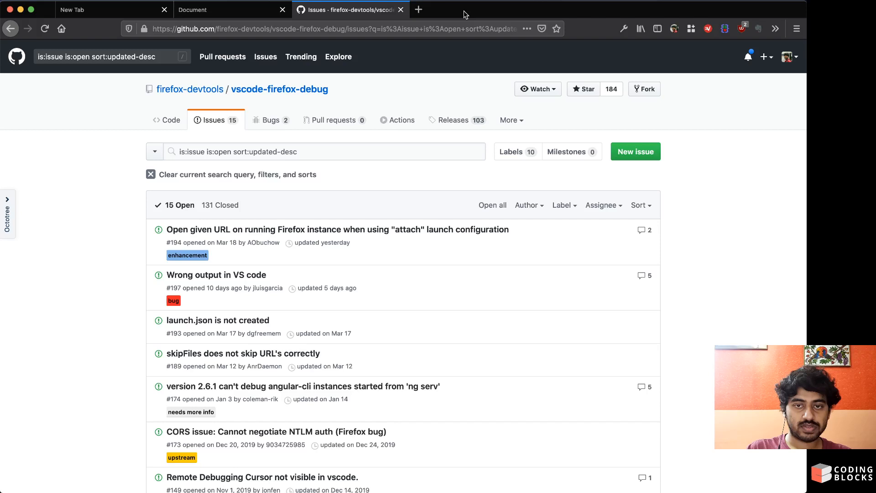
pyautogui.click(400, 9)
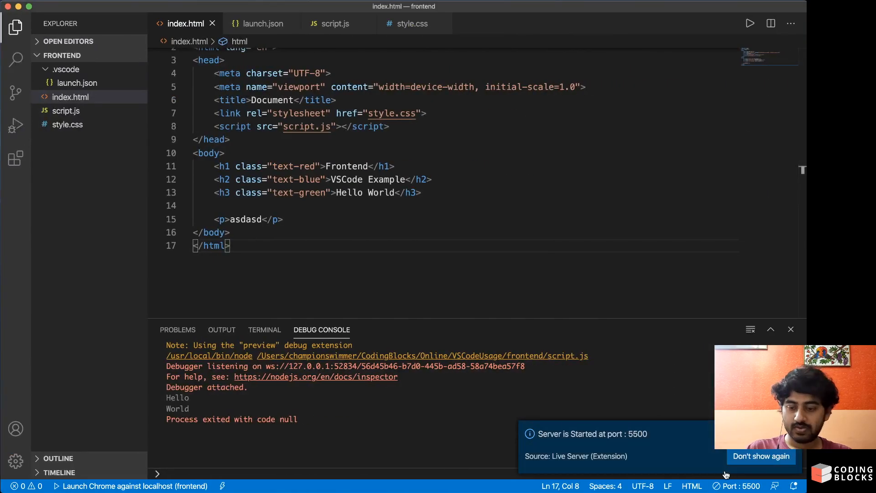
pyautogui.click(742, 485)
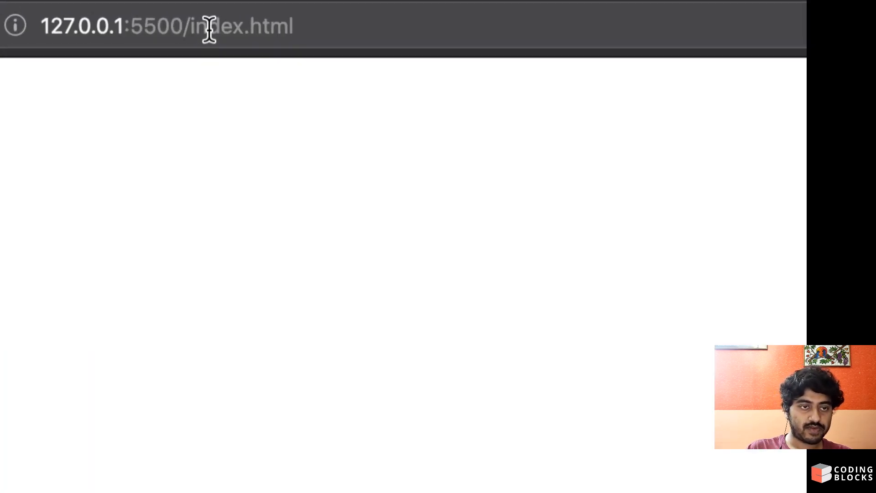
pyautogui.click(394, 109)
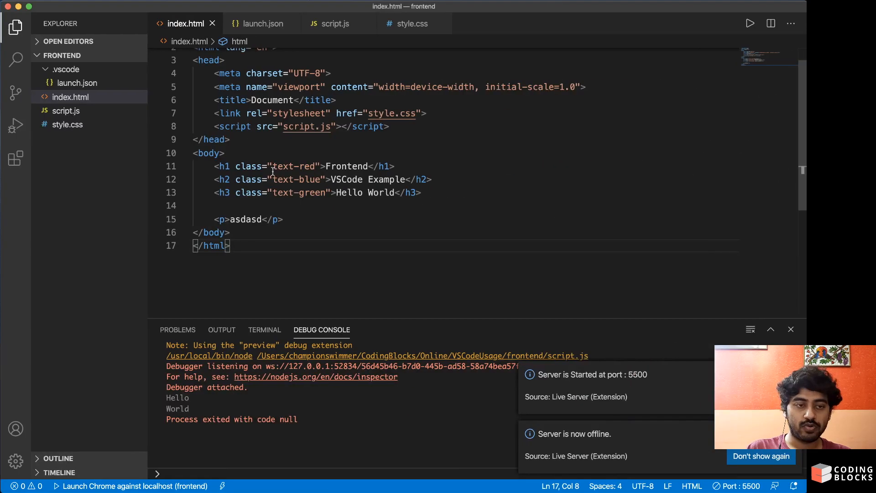
# Change the Chrome configuration's url port in launch.json from 8080 to 5500
pyautogui.click(261, 23)
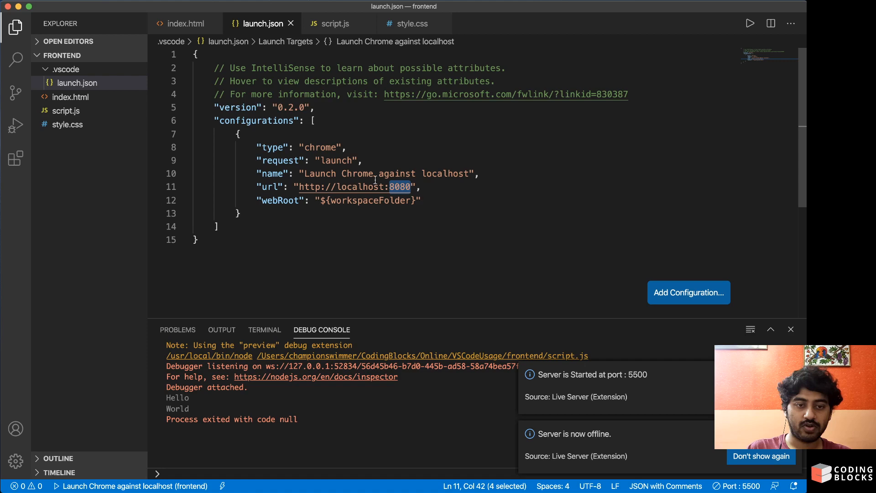
pyautogui.write('5500')
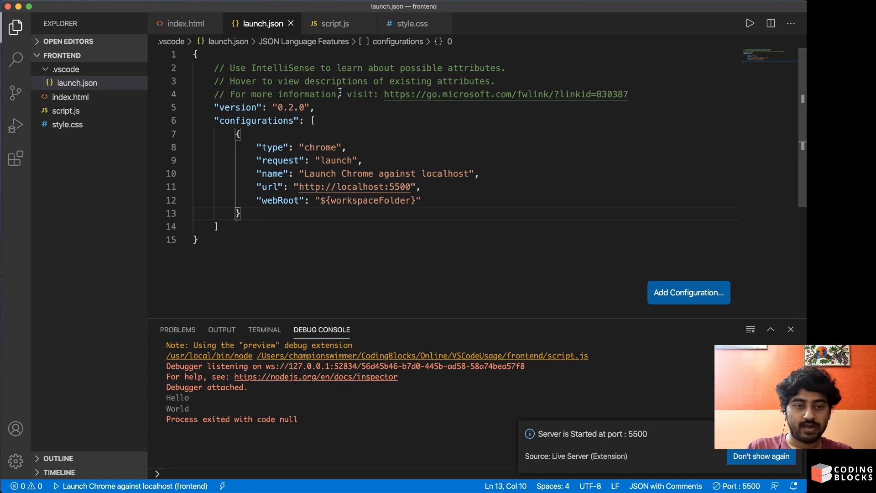
pyautogui.moveTo(47, 61)
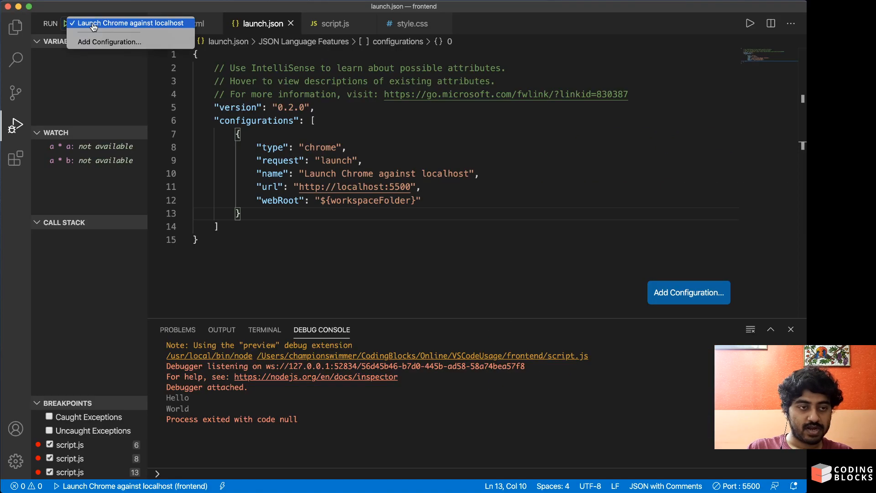
# Try debugging script.js with 'Launch Chrome against localhost' and dismiss the can't-find-Chrome error
pyautogui.click(131, 23)
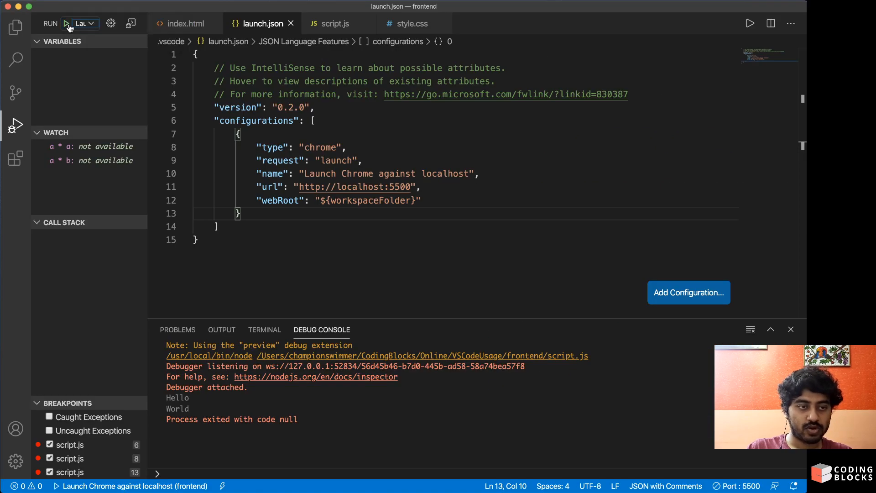
pyautogui.click(334, 23)
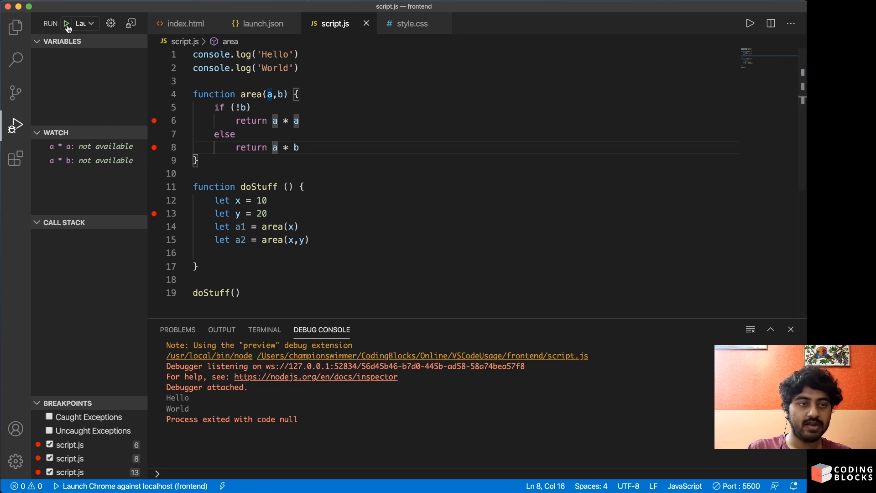
pyautogui.click(65, 23)
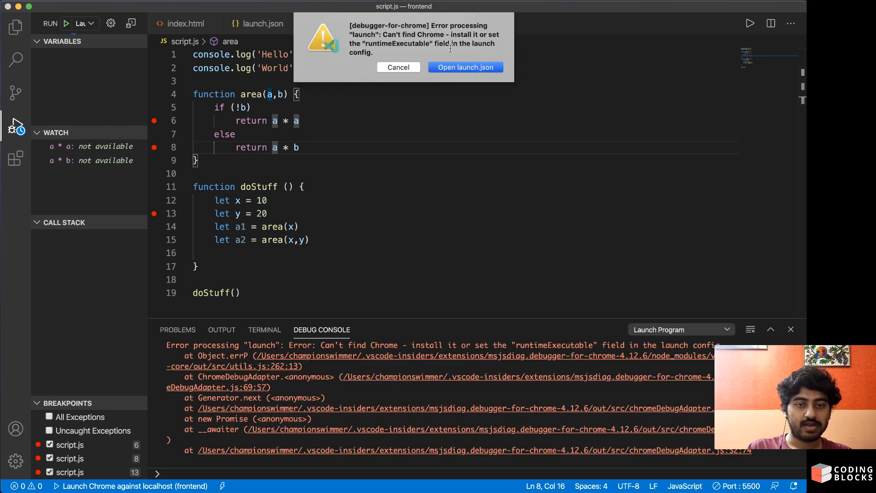
pyautogui.moveTo(406, 154)
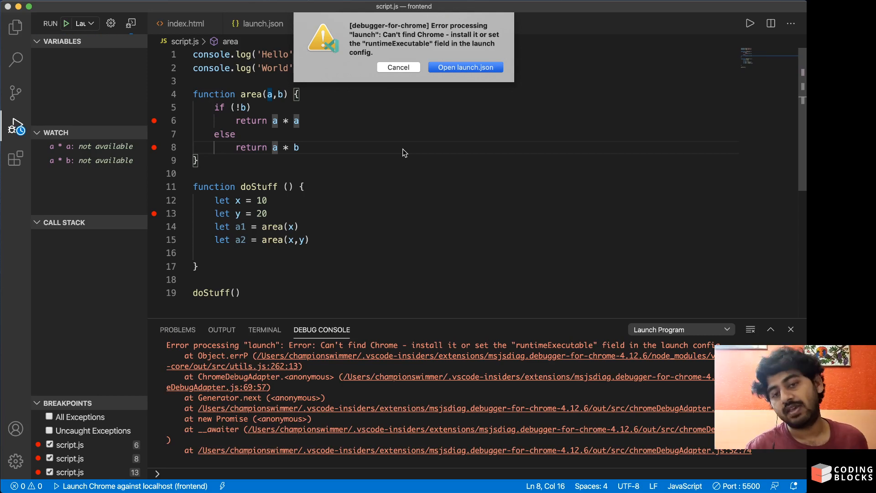
pyautogui.moveTo(405, 90)
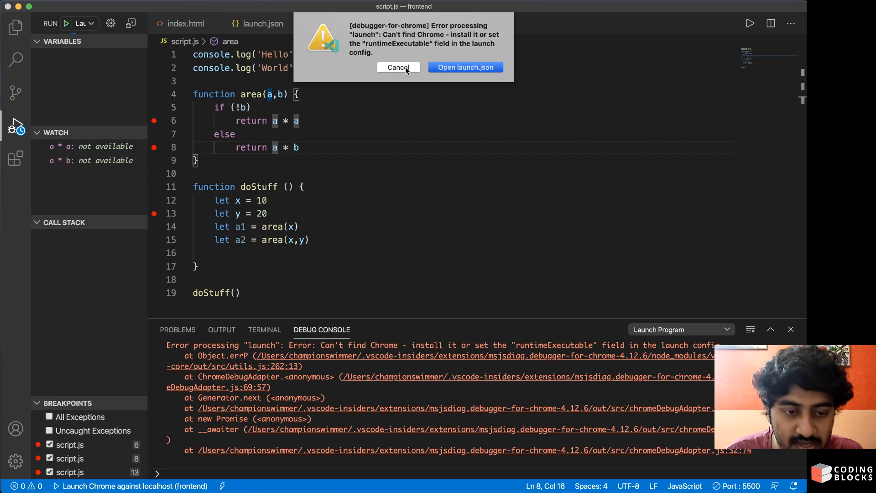
pyautogui.click(397, 67)
pyautogui.write('c')
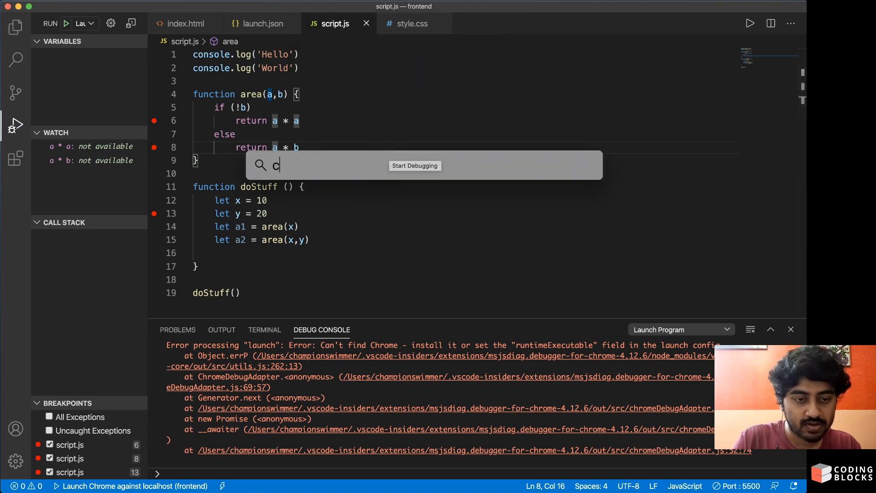
# In launch.json, add a runtimeExecutable after webRoot pointing to the Google Chrome Canary app
pyautogui.write('hr')
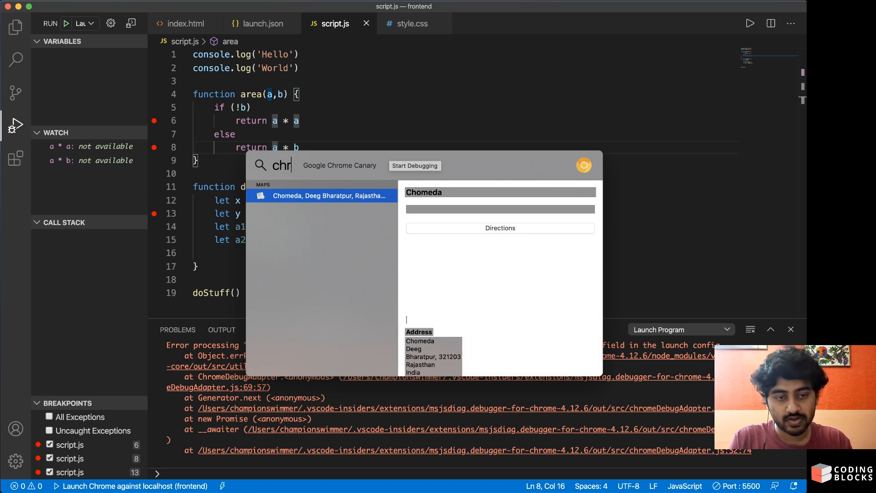
pyautogui.write('om')
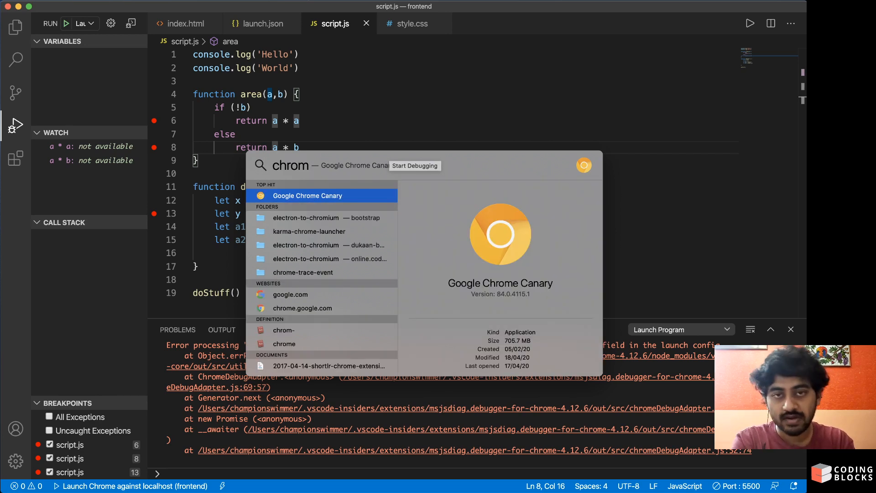
pyautogui.click(261, 24)
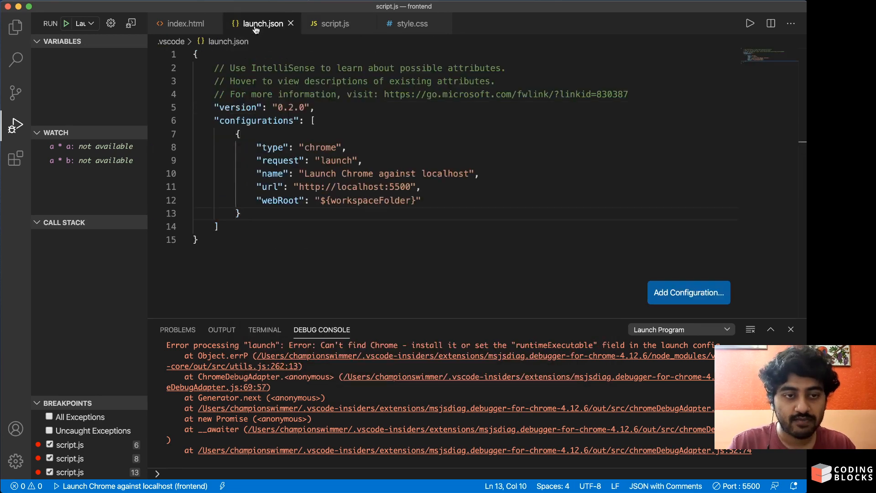
pyautogui.click(422, 200)
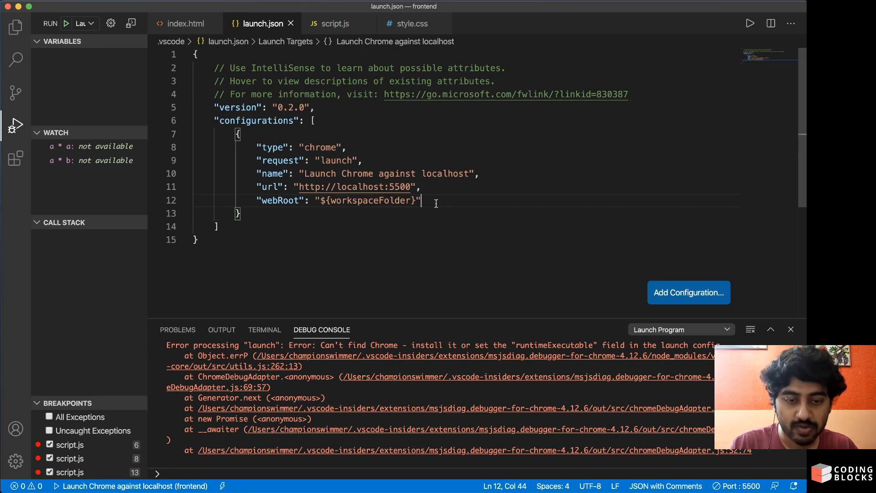
pyautogui.write(',')
pyautogui.write('"runtimeExecutable":')
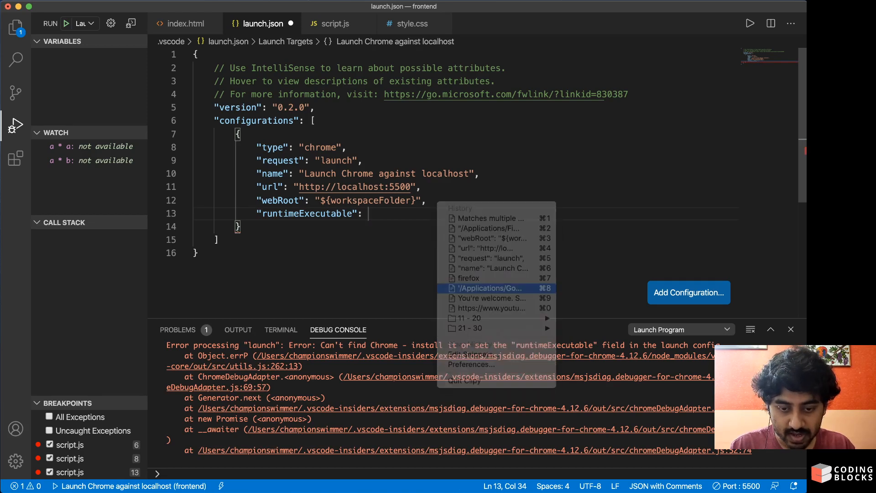
pyautogui.click(489, 288)
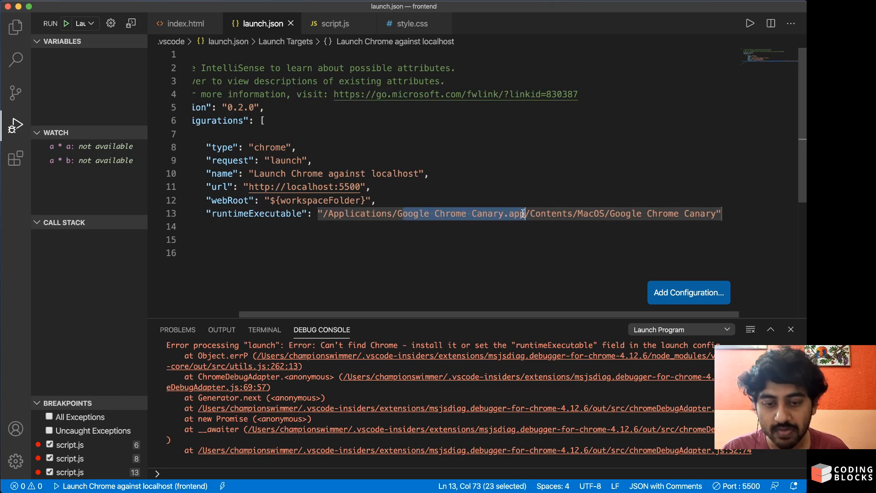
pyautogui.click(423, 162)
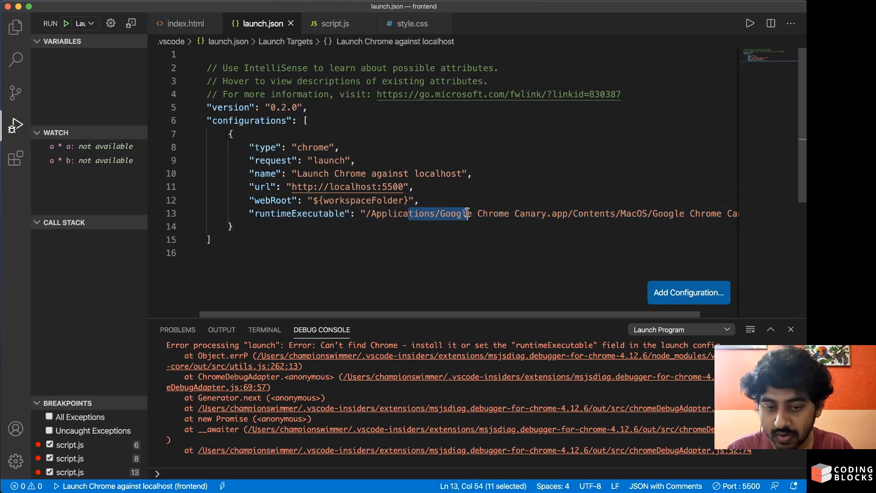
pyautogui.click(375, 200)
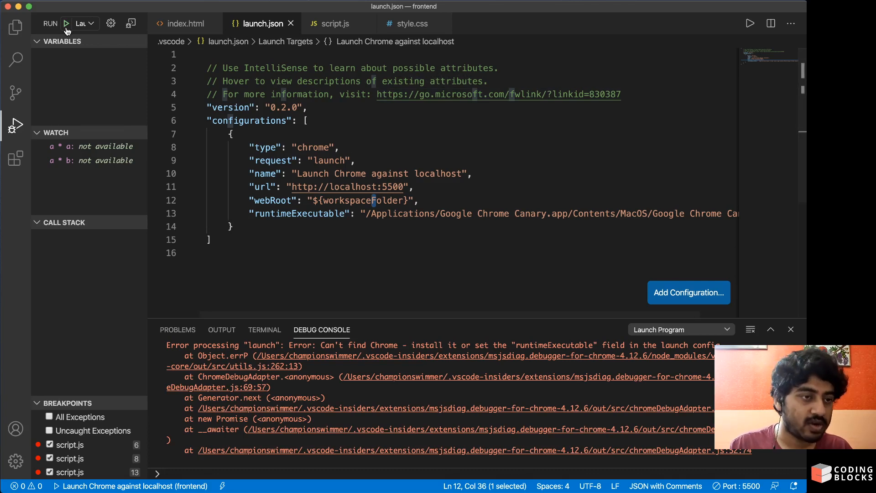
# Debug script.js in Chrome Canary, continuing from the line 13 breakpoint into area()
pyautogui.click(66, 23)
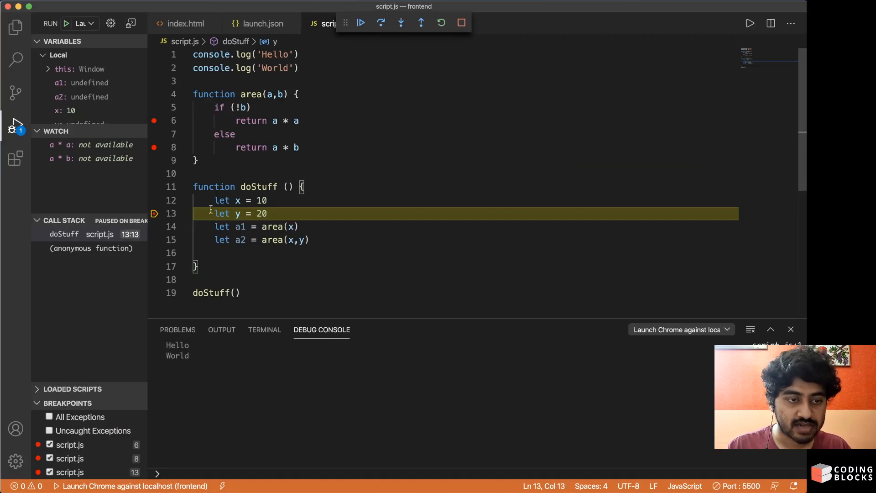
pyautogui.moveTo(400, 50)
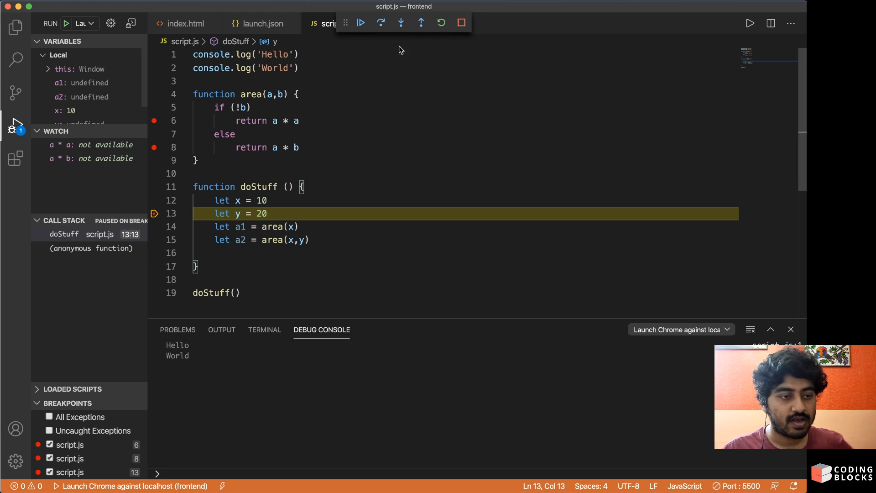
pyautogui.click(401, 23)
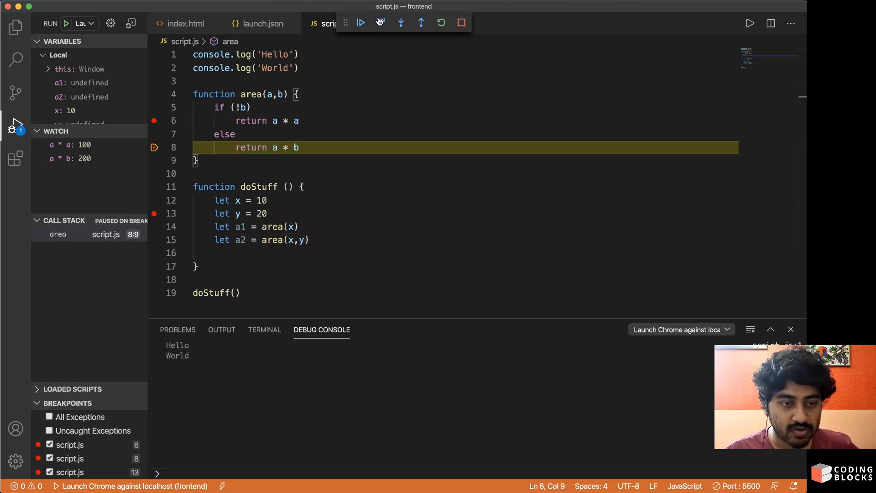
pyautogui.click(380, 23)
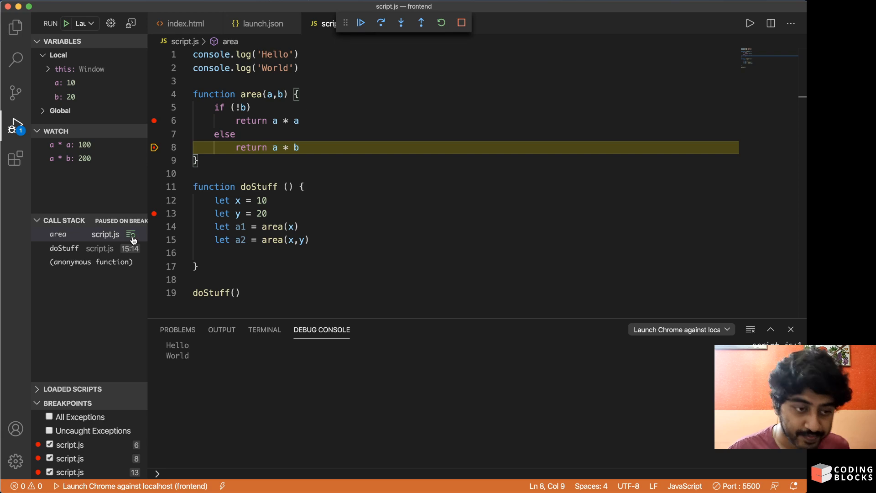
pyautogui.moveTo(131, 234)
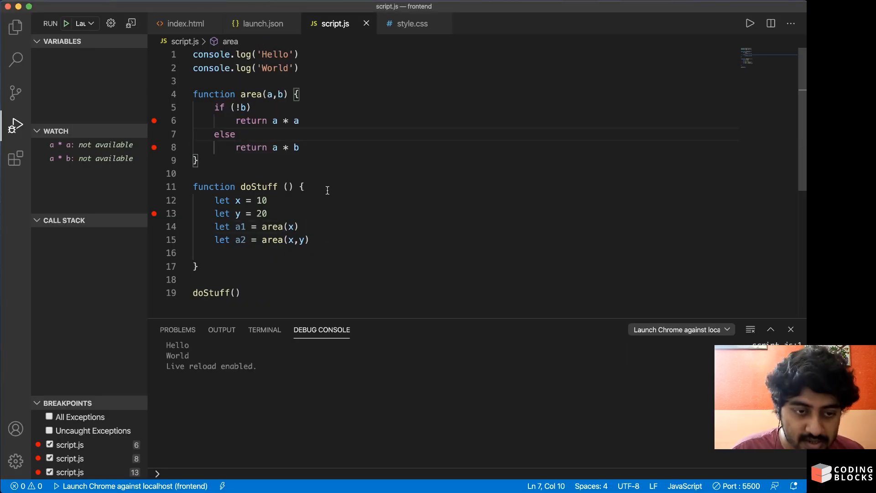
# Return to launch.json and bring up the Add Configuration template suggestions
pyautogui.click(262, 24)
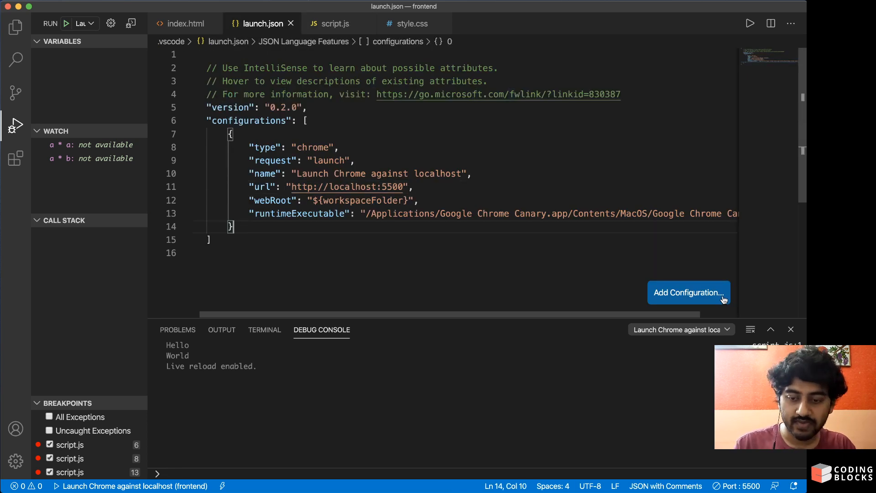
pyautogui.click(688, 292)
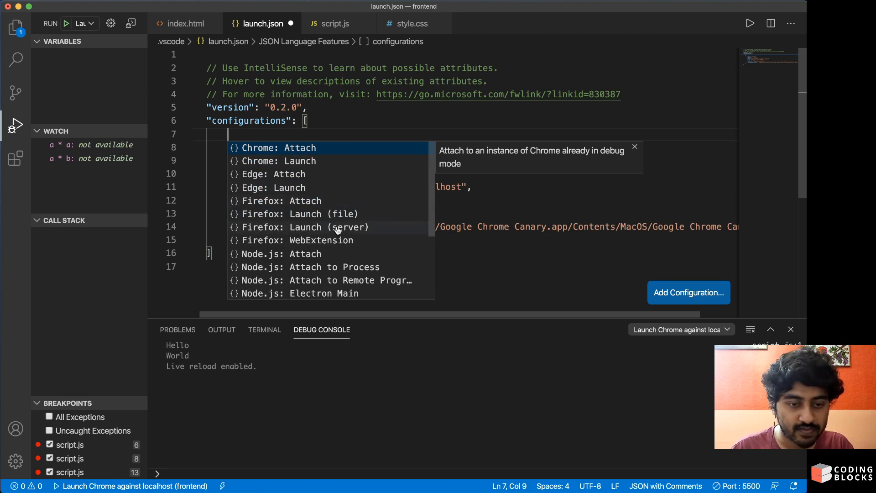
# Insert 'Firefox: Launch (server)', set url port 5500, and rename it 'Launch Firefox with localhost'
pyautogui.click(299, 214)
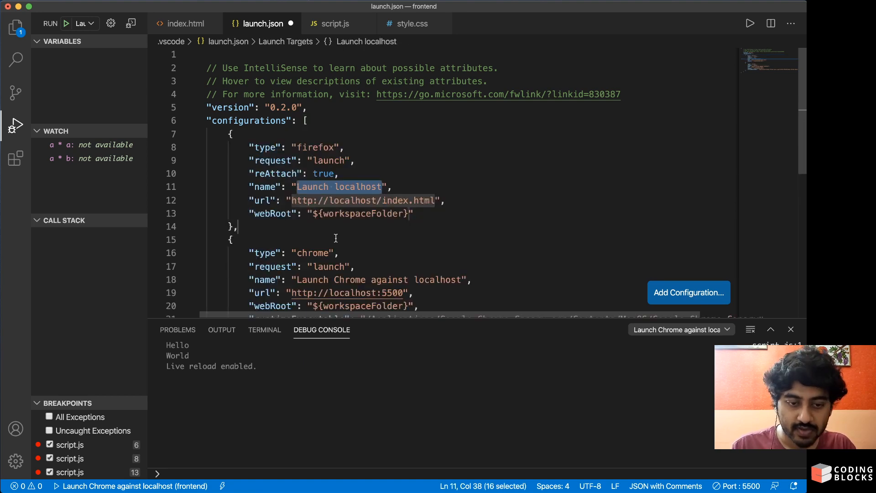
pyautogui.click(298, 69)
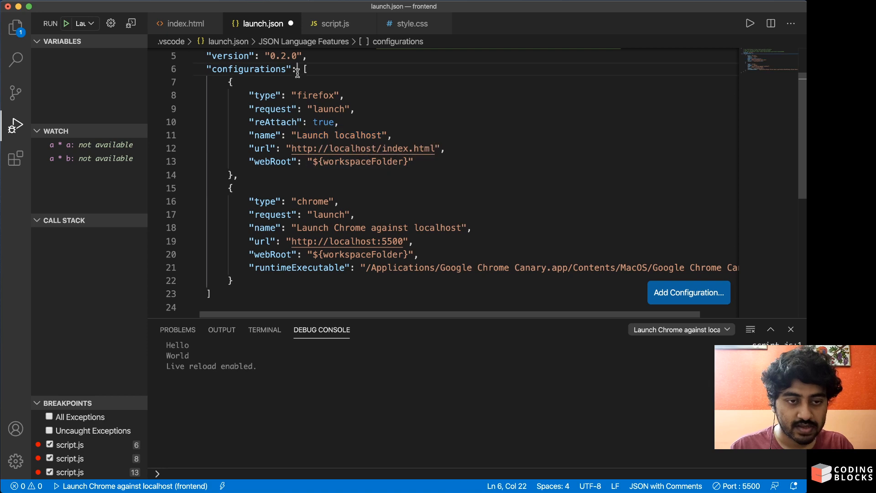
pyautogui.doubleClick(329, 109)
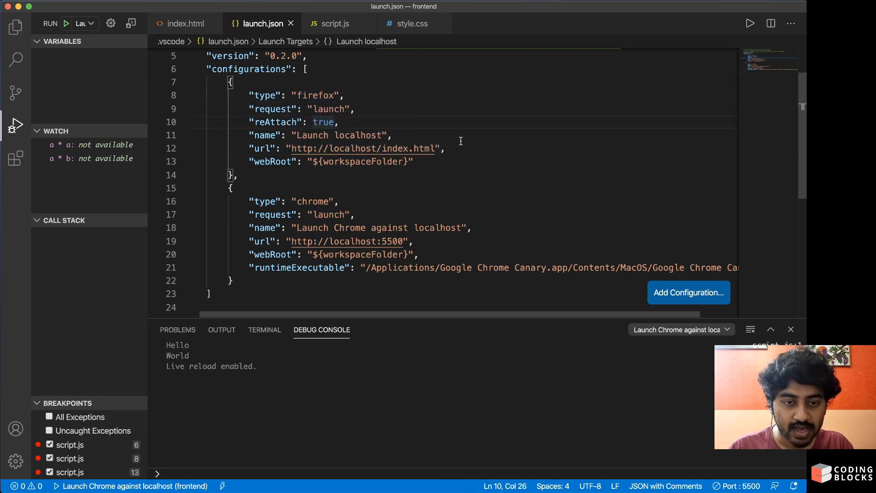
pyautogui.click(380, 148)
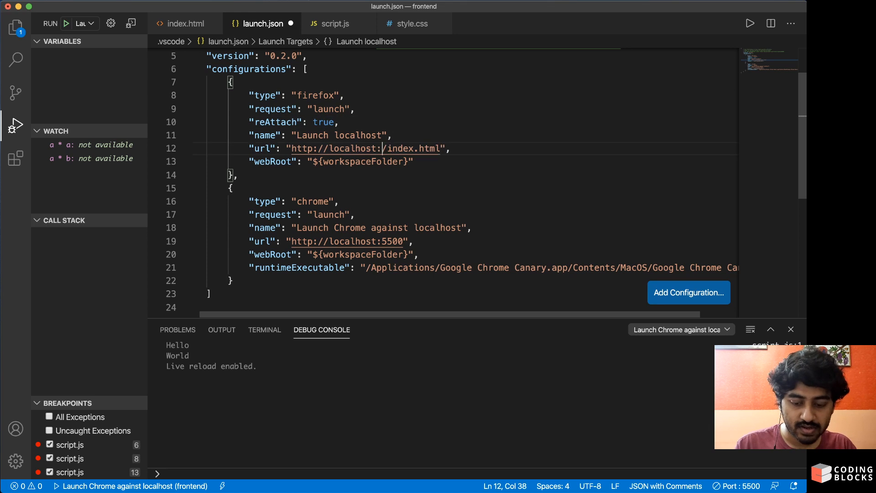
pyautogui.write('5500')
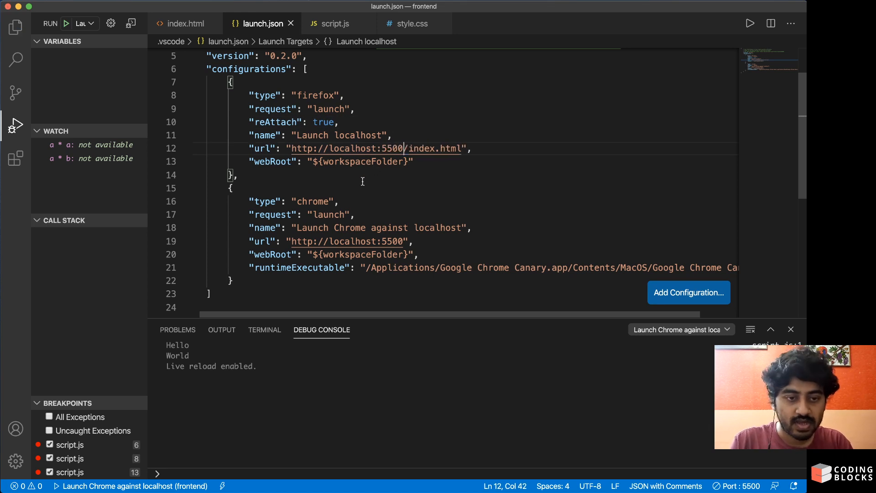
pyautogui.write('Firefox with')
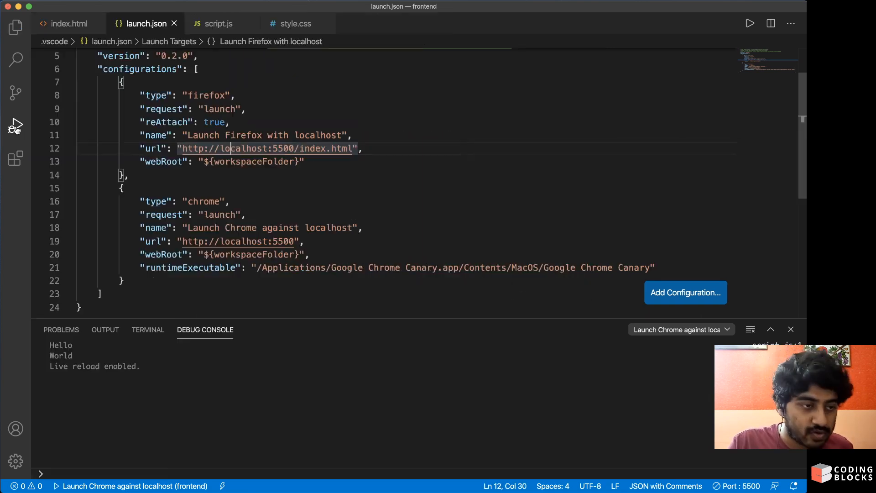
# Select 'Launch Firefox with localhost' and start debugging, briefly checking script.js before returning to launch.json
pyautogui.click(15, 125)
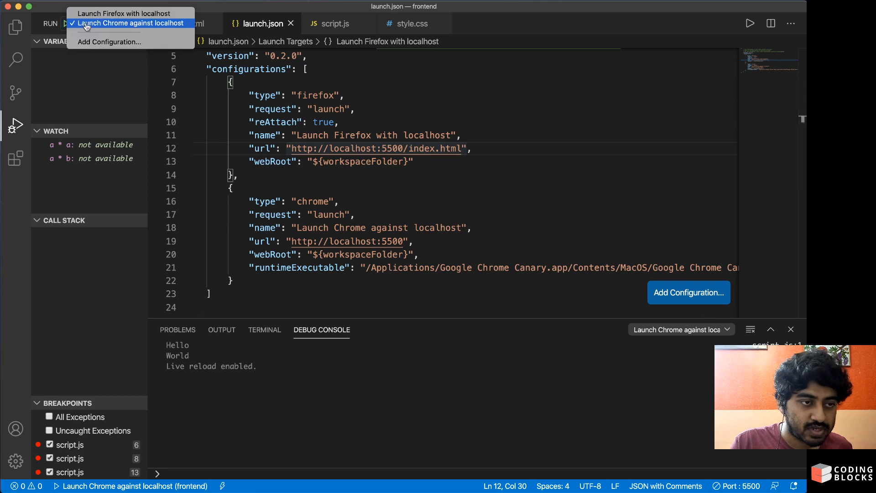
pyautogui.moveTo(124, 13)
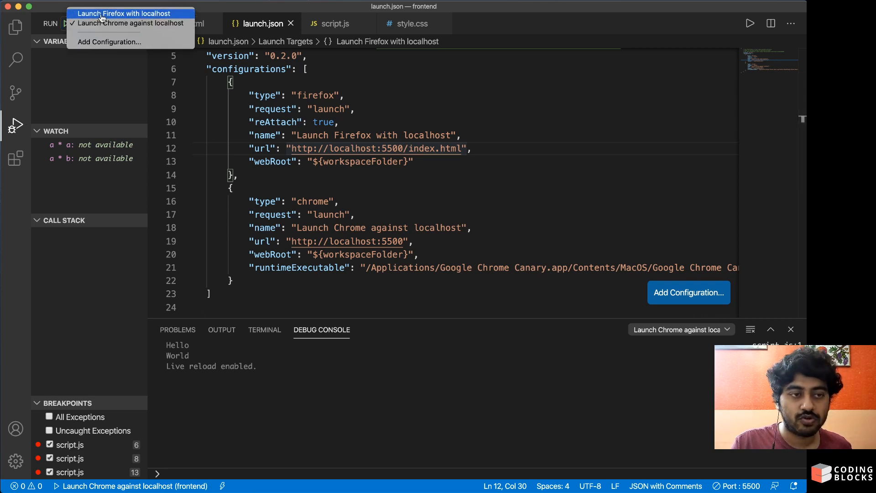
pyautogui.click(122, 12)
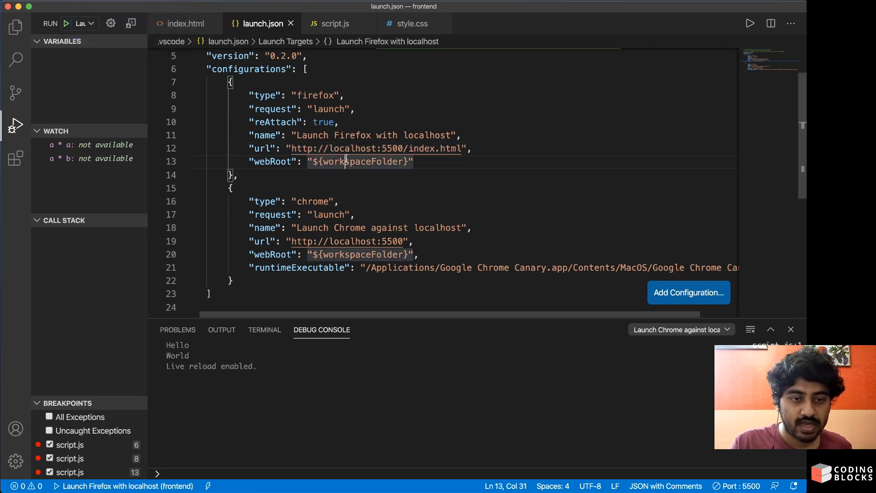
pyautogui.click(314, 109)
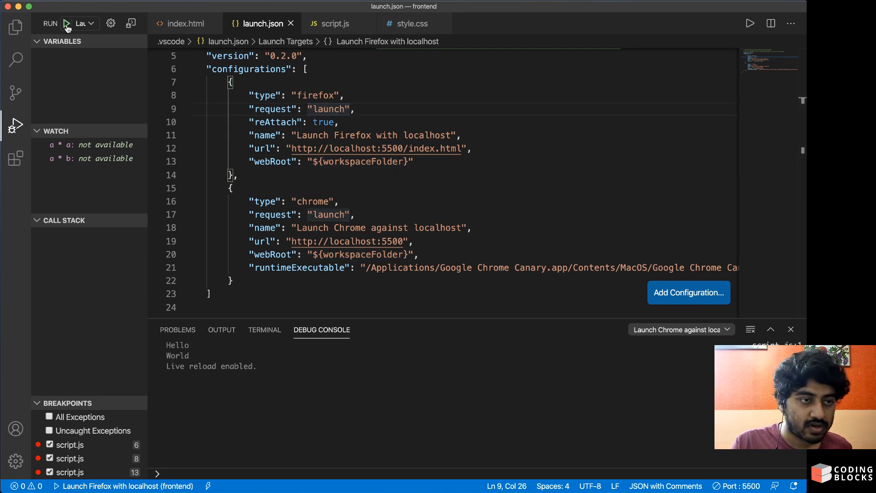
pyautogui.click(67, 23)
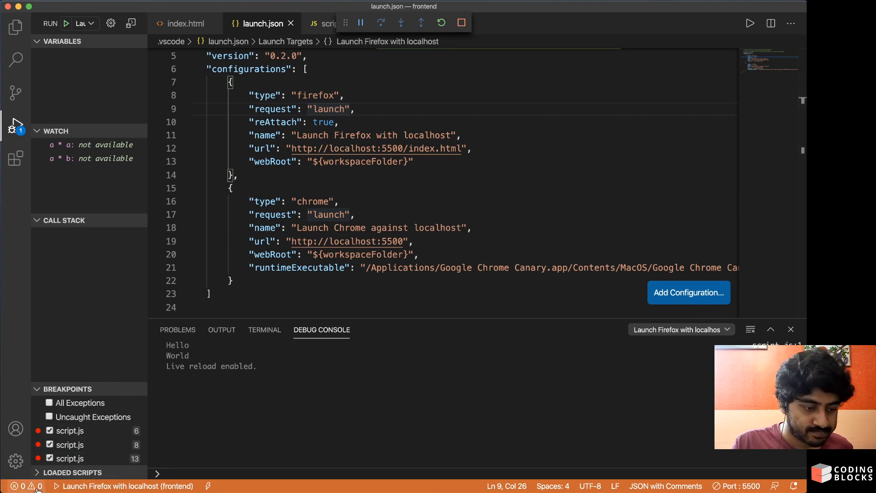
pyautogui.click(177, 329)
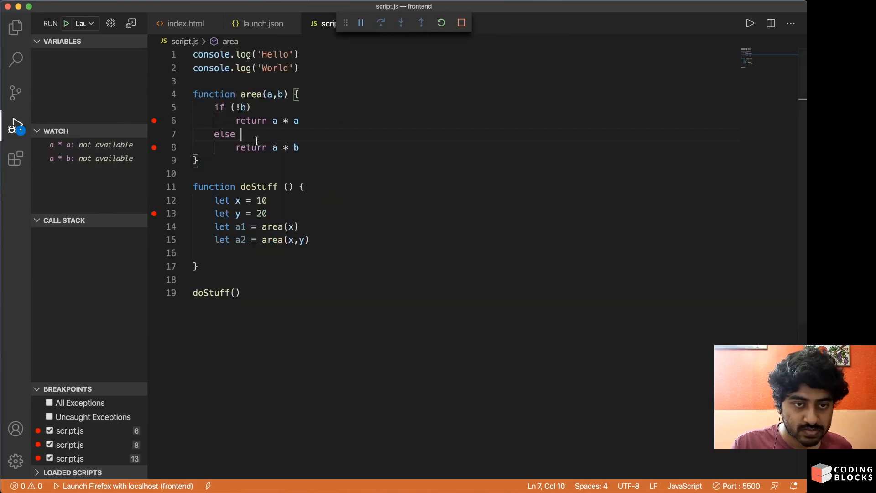
pyautogui.click(262, 23)
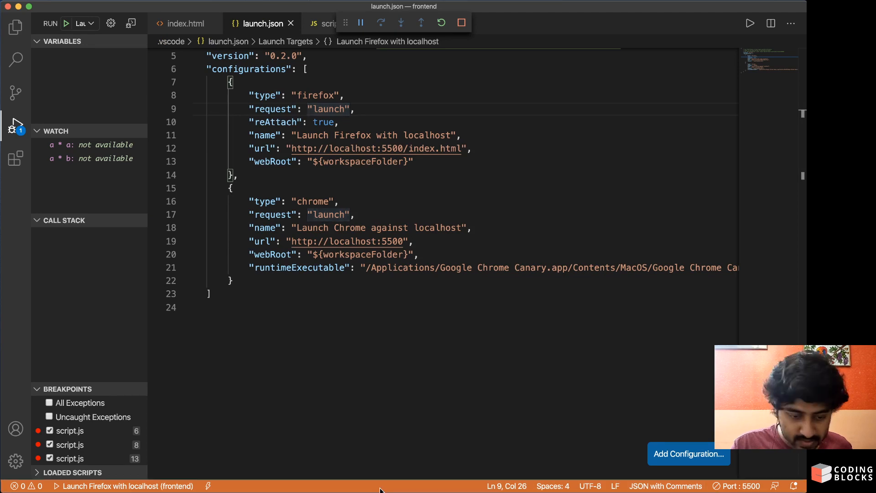
# Re-pick the Firefox configuration and view the Terminal and Problems panels, showing no problems
pyautogui.click(83, 23)
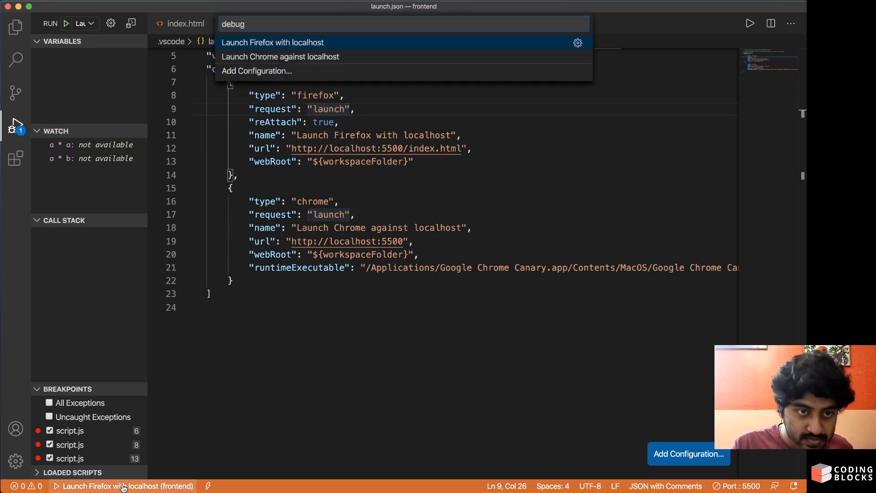
pyautogui.click(273, 42)
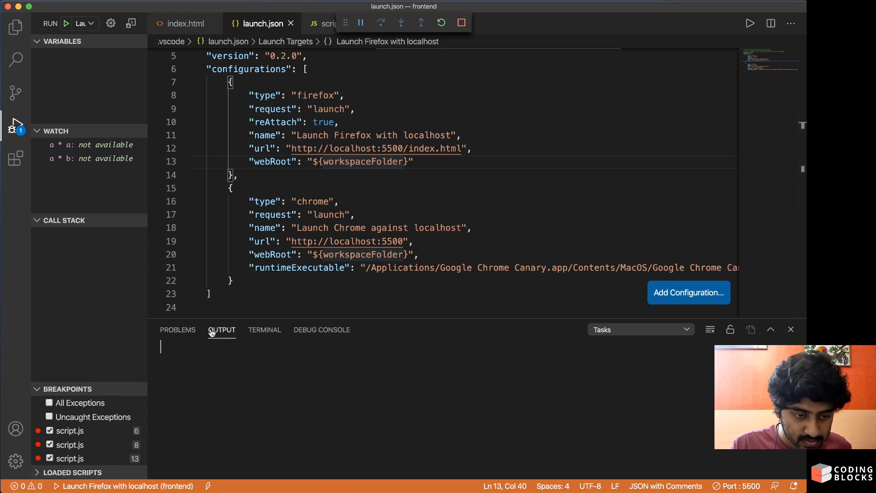
pyautogui.click(265, 329)
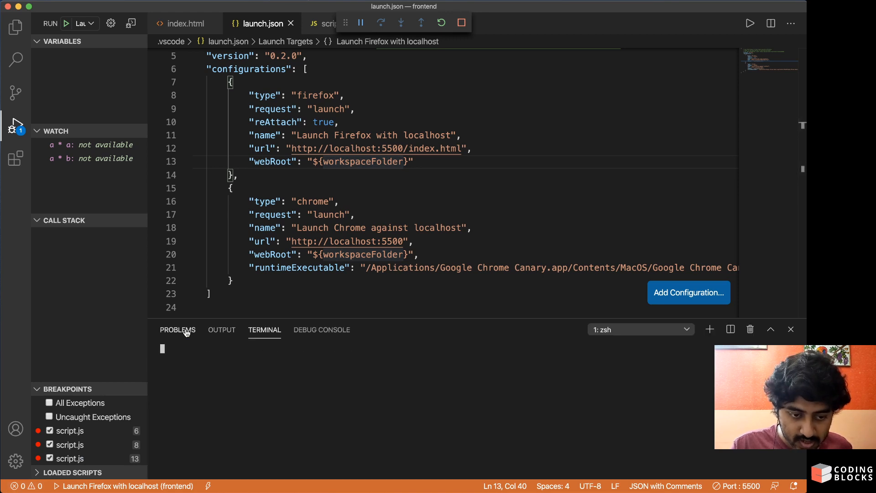
pyautogui.click(178, 329)
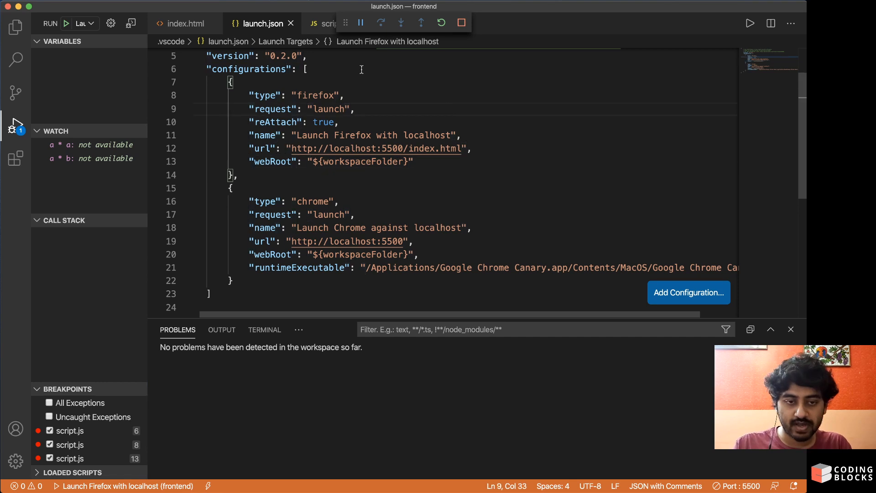
pyautogui.click(414, 162)
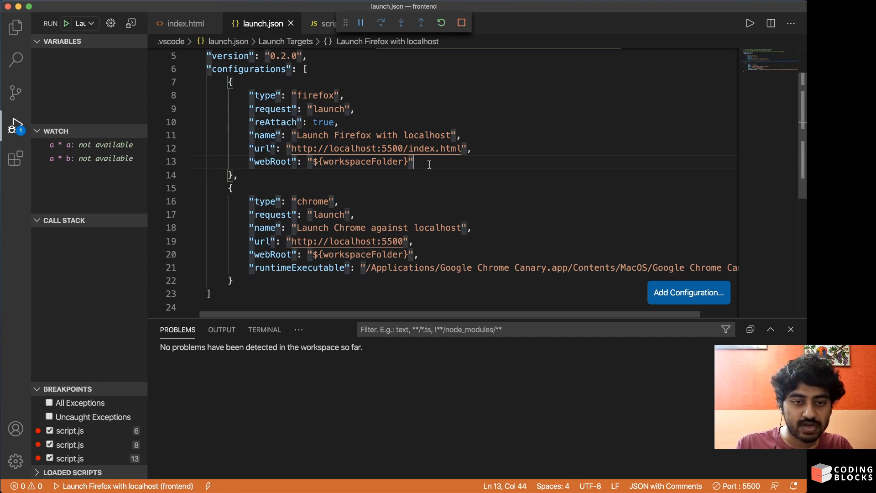
# Add firefoxExecutable "/Applications/Firefox Developer Edition.app/Contents/MacOS/firefox" after webRoot
pyautogui.write(',')
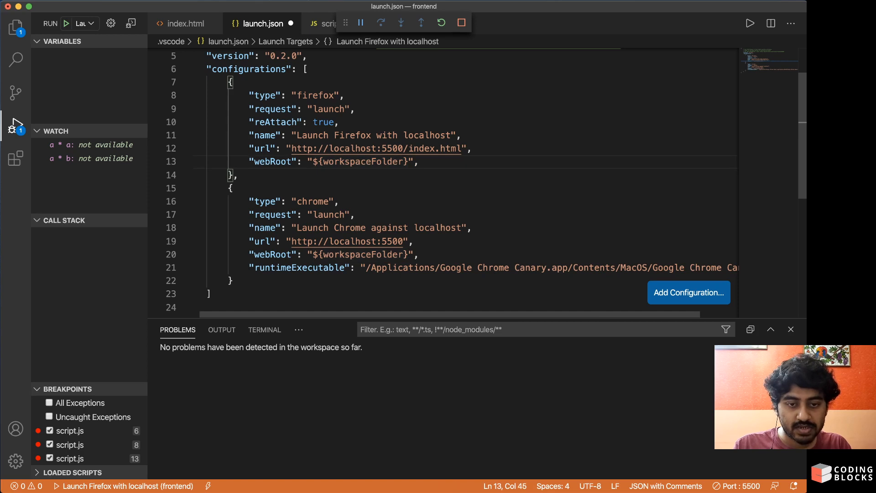
pyautogui.write('firefoxExecutable":')
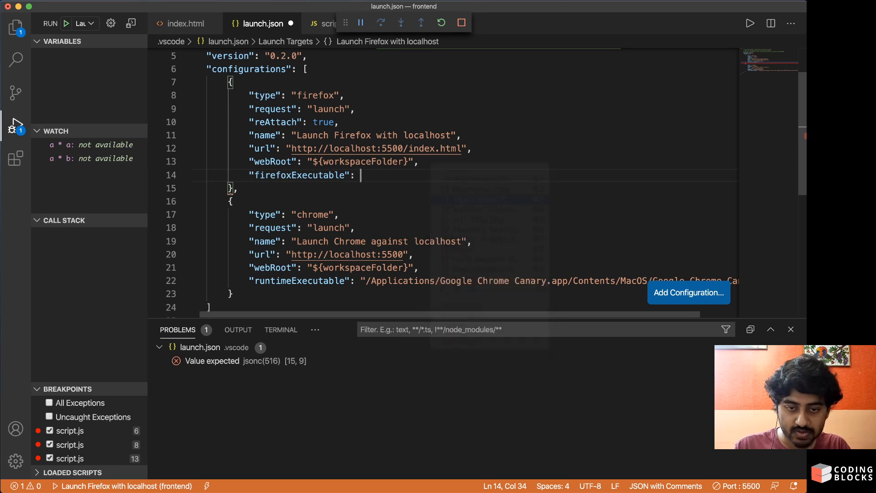
pyautogui.write('"/Applications/Firefox Developer Edition.app/Contents/MacOS/firefox"')
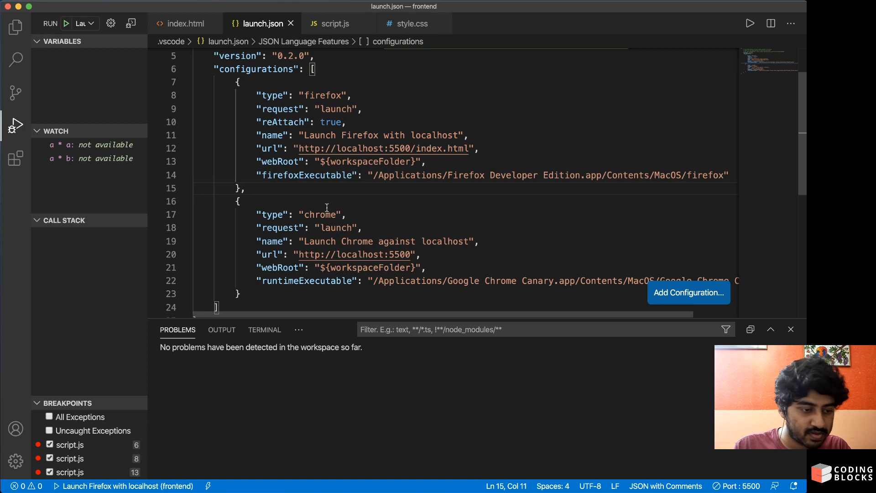
pyautogui.click(238, 202)
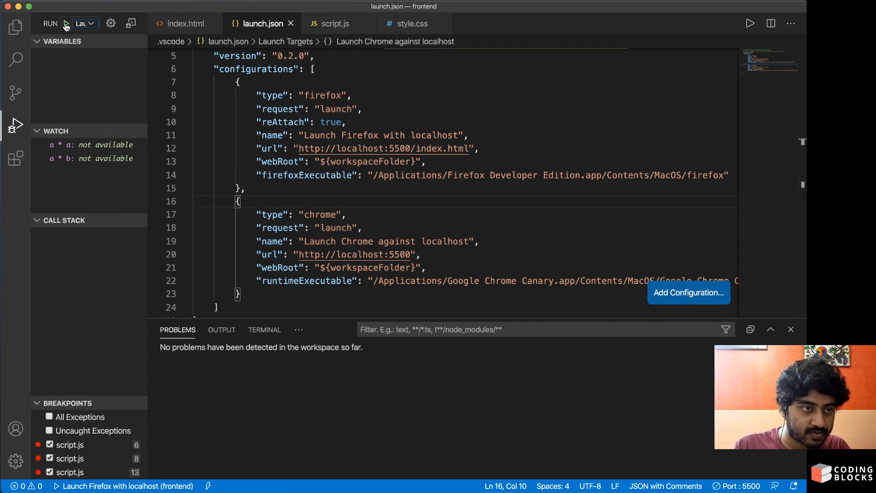
# Start debugging with the Firefox configuration, opening index.html at 127.0.0.1:5500
pyautogui.click(65, 24)
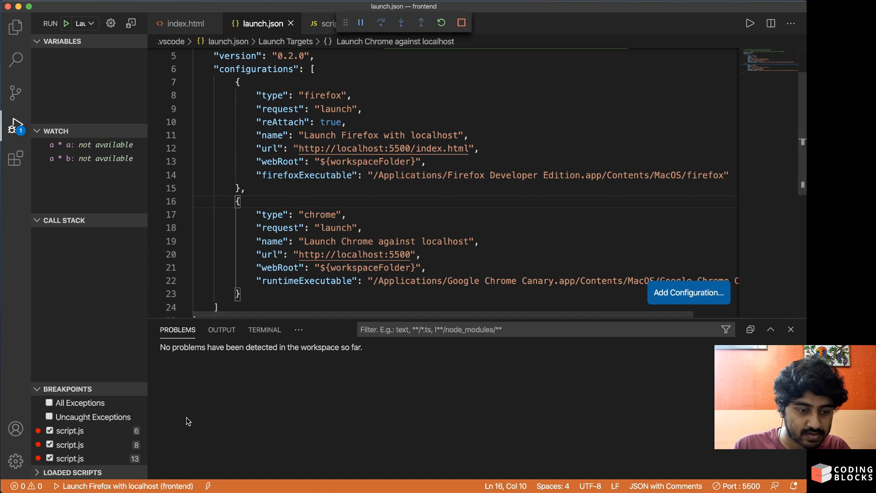
pyautogui.moveTo(508, 479)
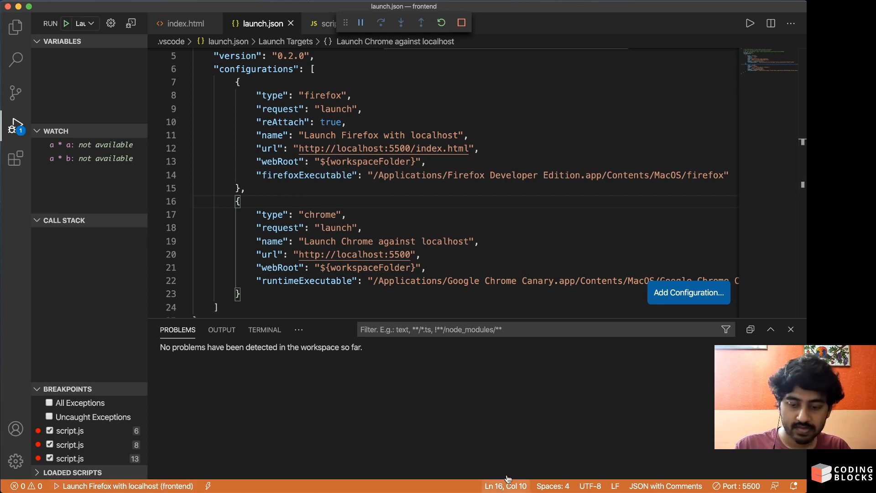
pyautogui.moveTo(217, 396)
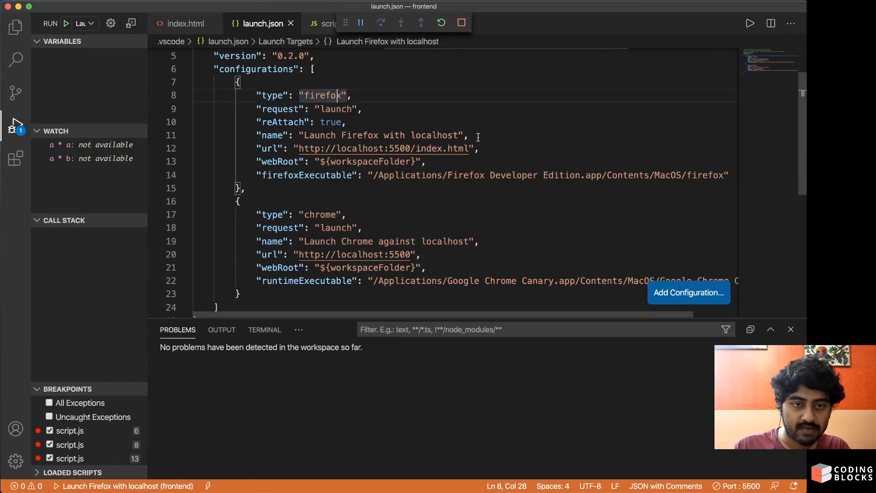
pyautogui.scroll(3)
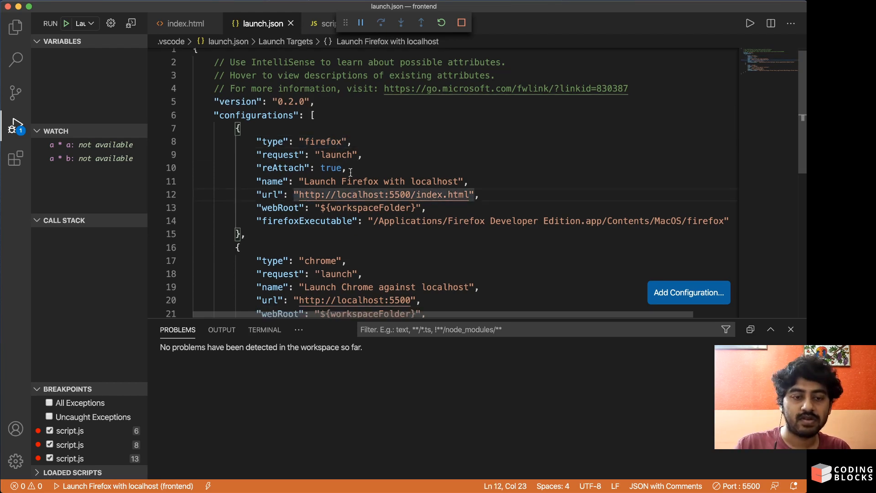
pyautogui.click(346, 167)
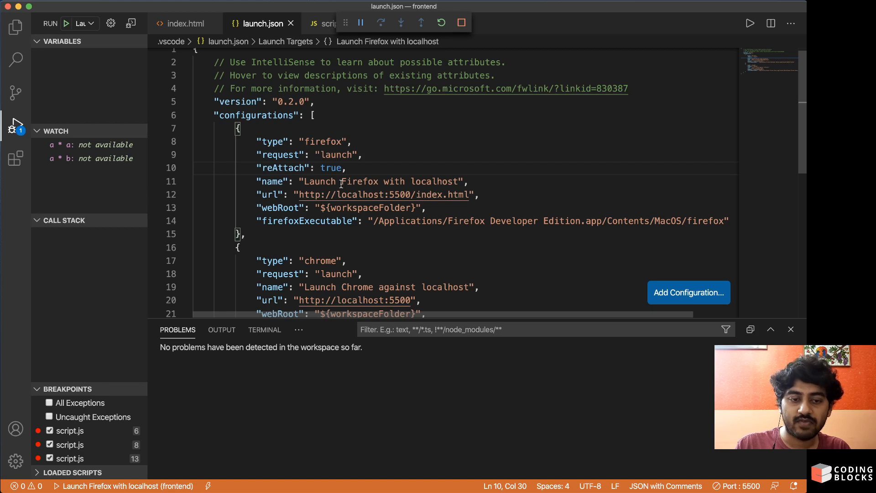
pyautogui.scroll(-3)
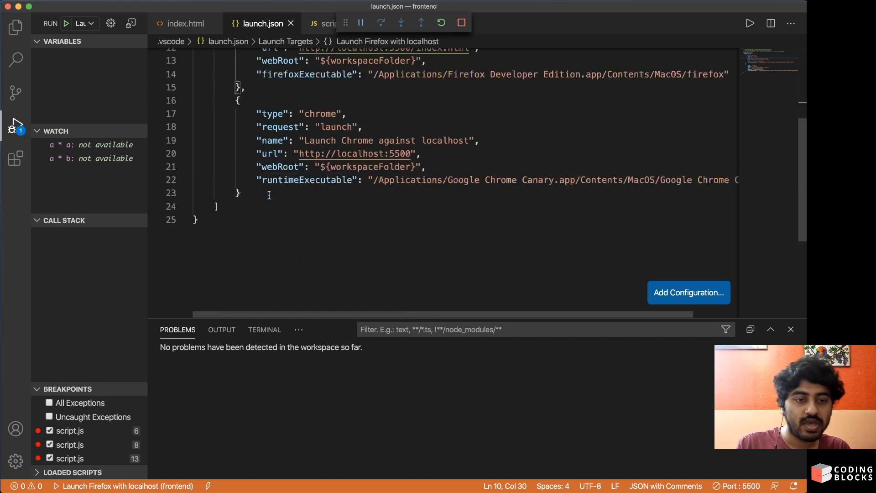
pyautogui.scroll(3)
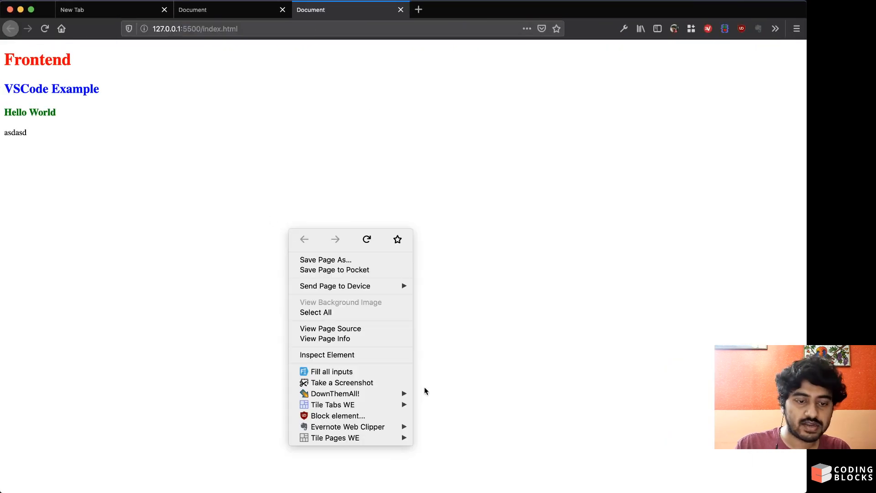
# Inspect the page and open the Debugger tab showing script.js paused at a breakpoint
pyautogui.click(327, 355)
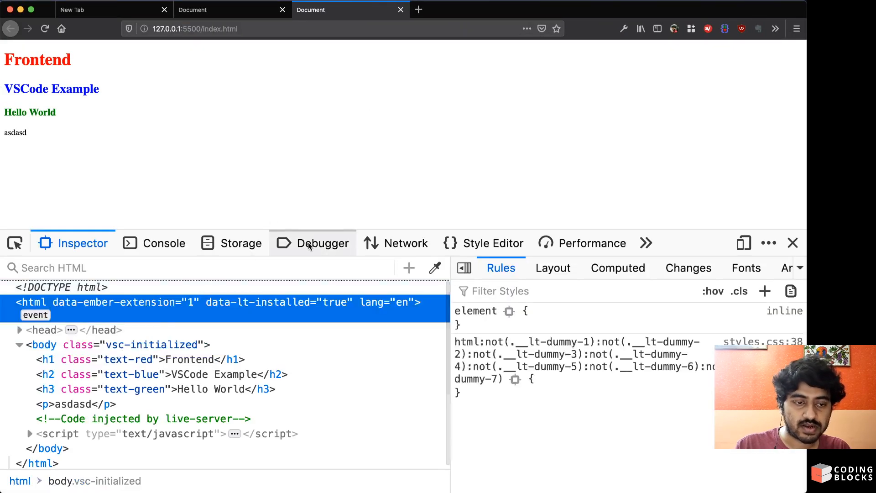
pyautogui.click(313, 243)
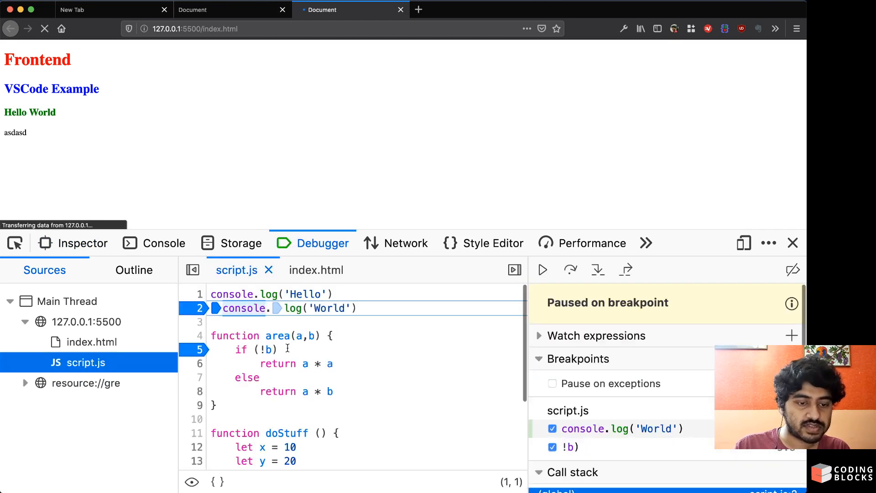
pyautogui.click(570, 270)
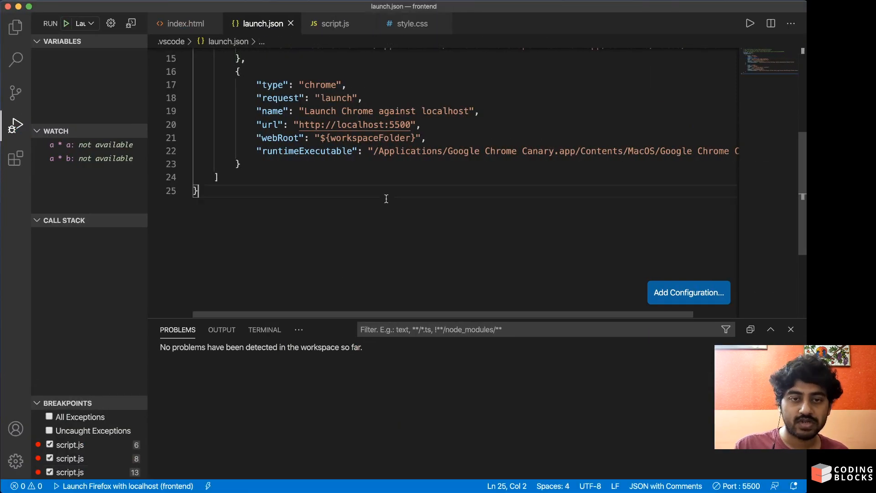
# Scroll launch.json, then show script.js with its breakpoints on lines 6, 8 and 13
pyautogui.scroll(3)
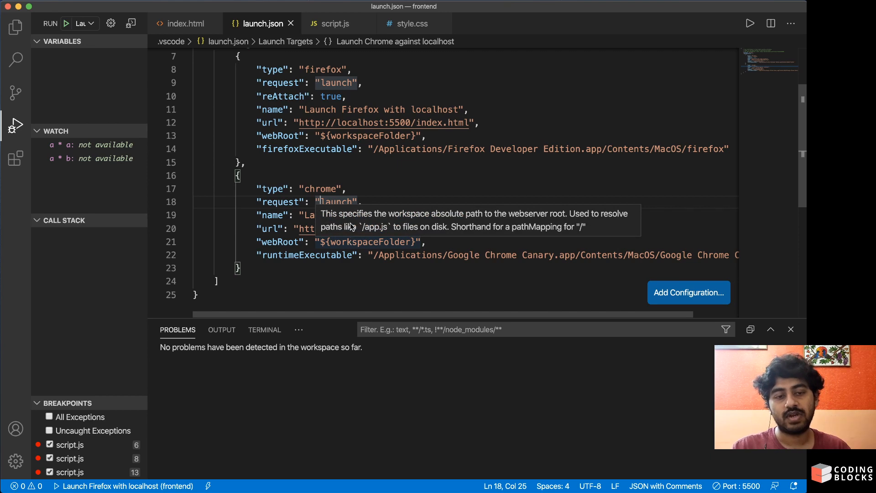
pyautogui.moveTo(352, 136)
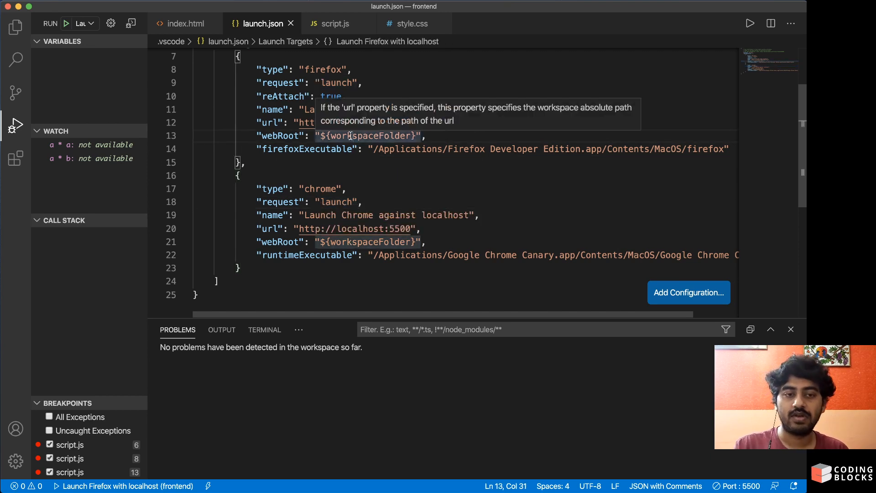
pyautogui.click(333, 23)
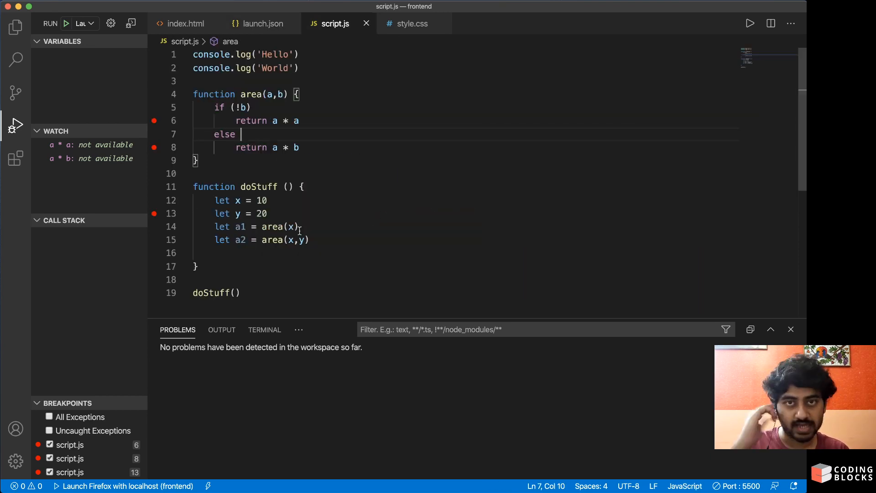